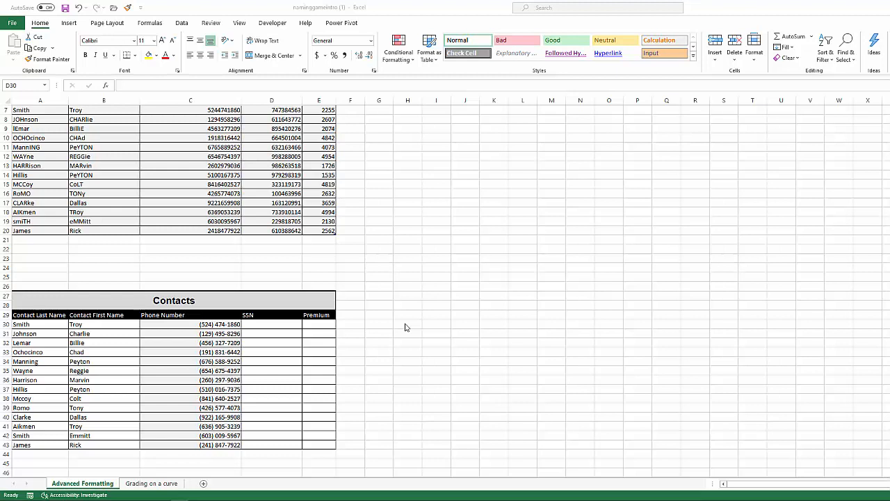
{"action": "mouse_move", "coordinate": [393, 339]}
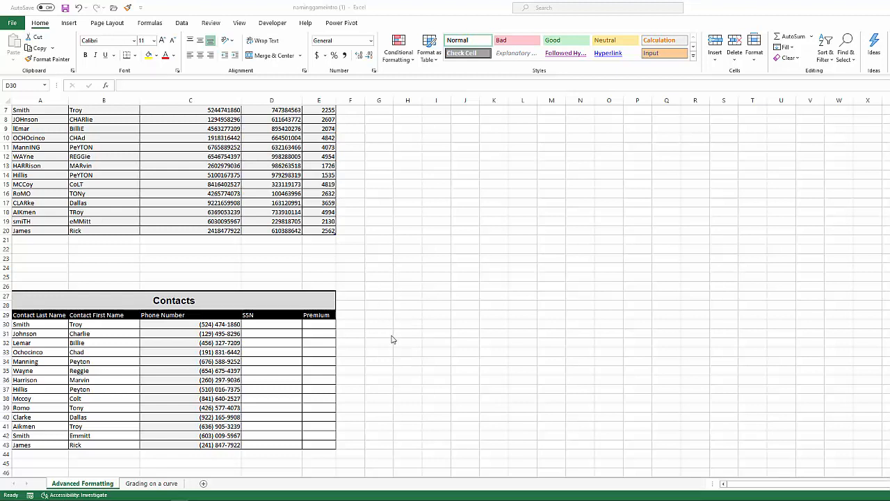
{"action": "scroll", "scroll_direction": "down", "scroll_amount": 3}
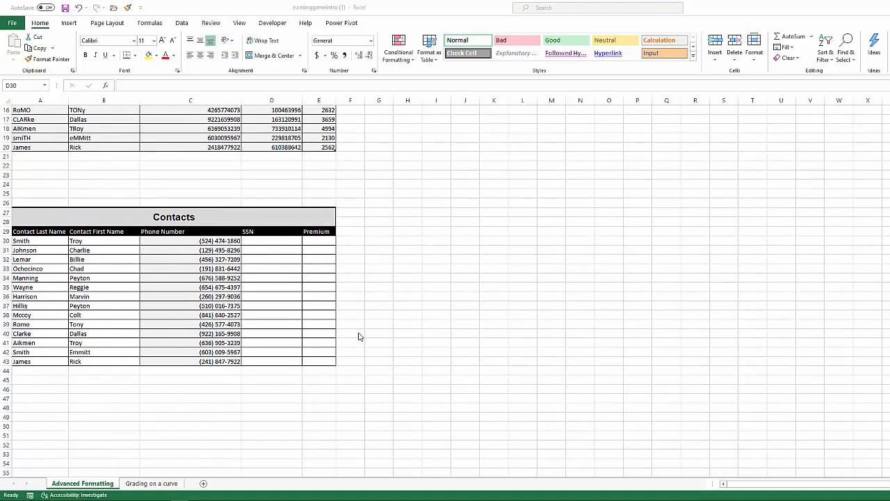
{"action": "mouse_move", "coordinate": [336, 340]}
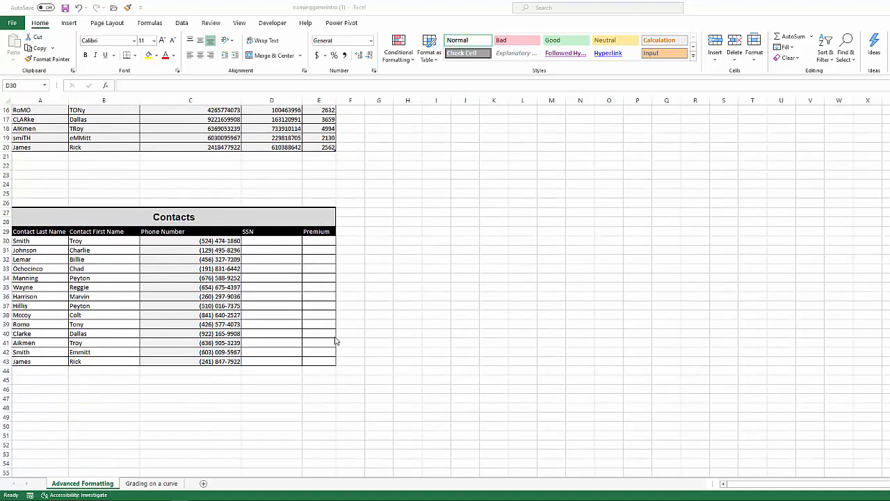
{"action": "mouse_move", "coordinate": [368, 336]}
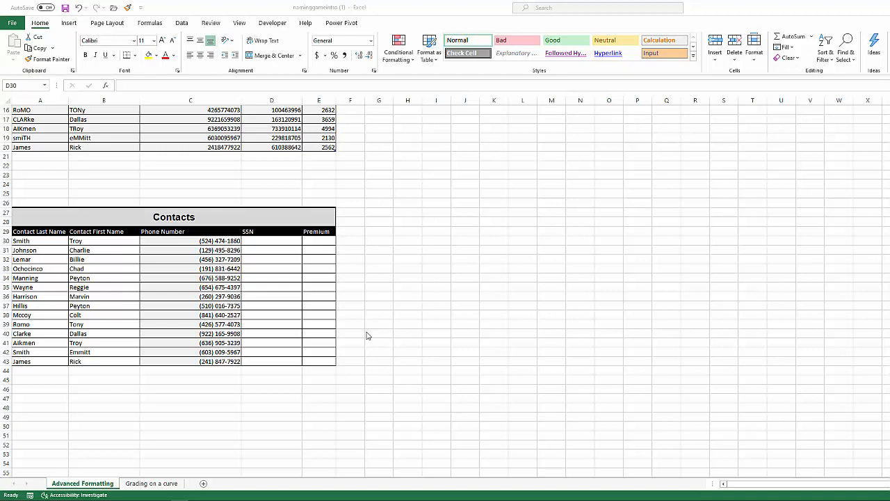
{"action": "mouse_move", "coordinate": [362, 311]}
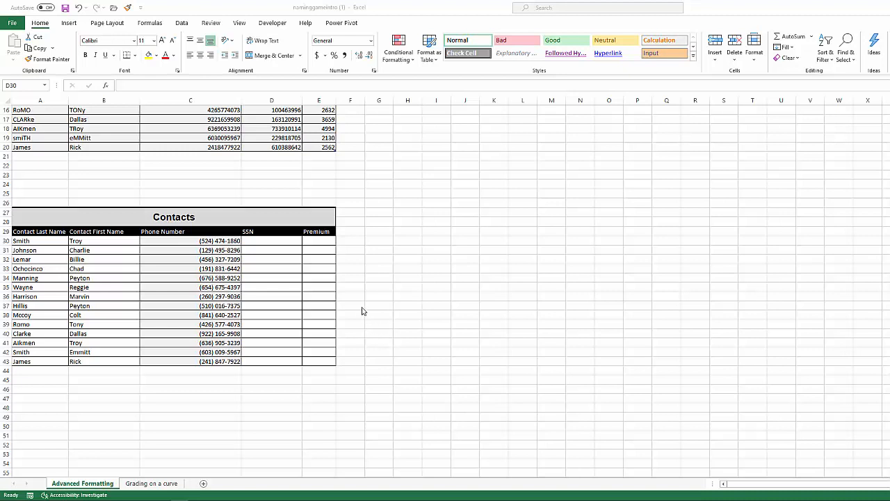
{"action": "mouse_move", "coordinate": [372, 355]}
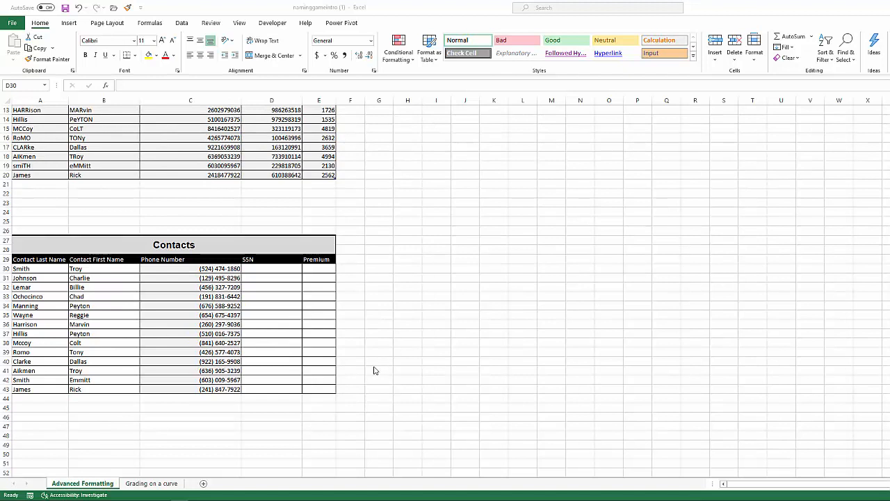
{"action": "mouse_move", "coordinate": [372, 369]}
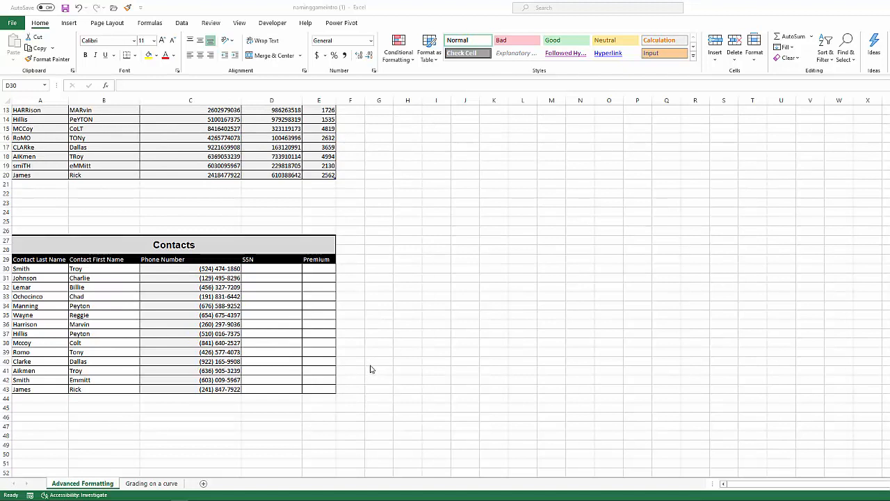
{"action": "mouse_move", "coordinate": [341, 365]}
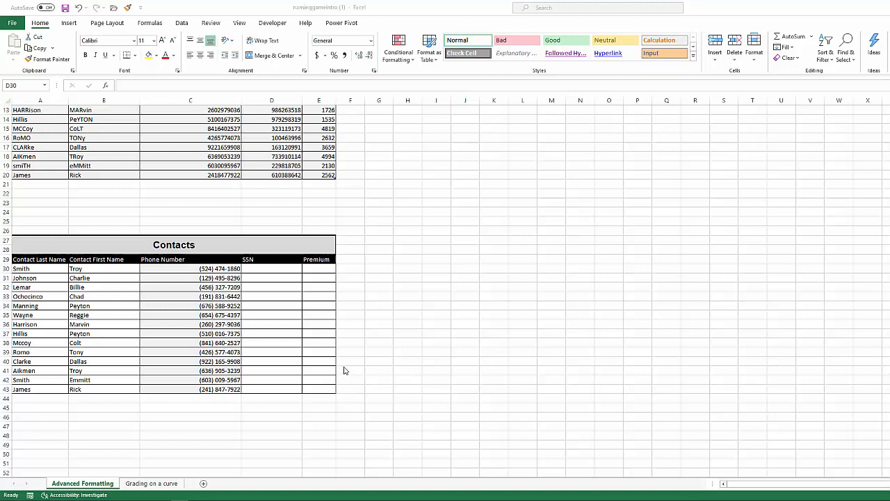
{"action": "mouse_move", "coordinate": [320, 368]}
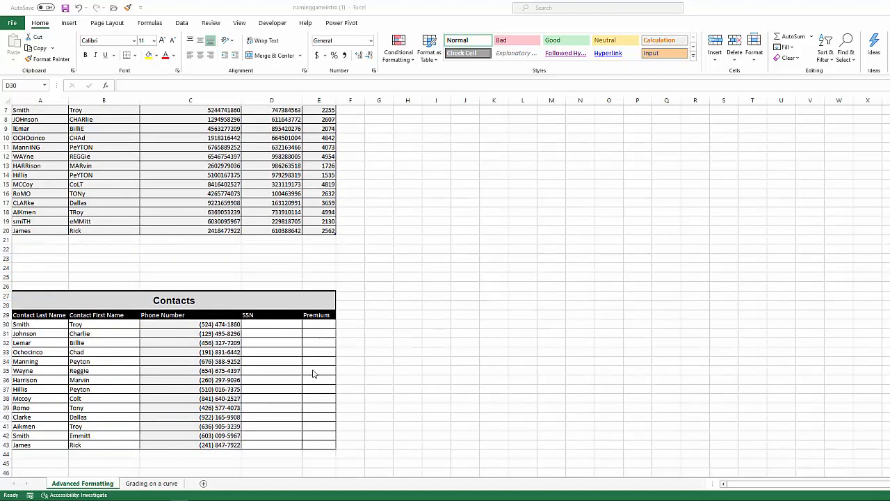
{"action": "scroll", "scroll_direction": "down", "scroll_amount": 3}
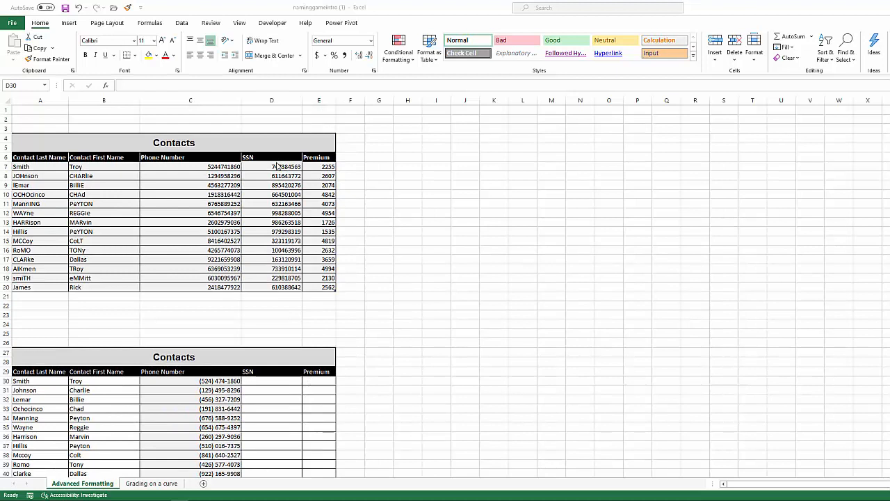
{"action": "left_click", "coordinate": [271, 166]}
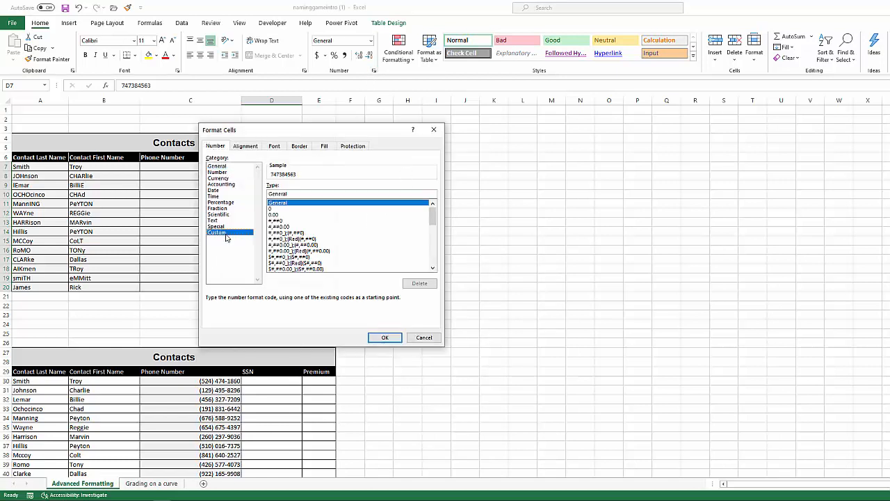
{"action": "left_click", "coordinate": [217, 227]}
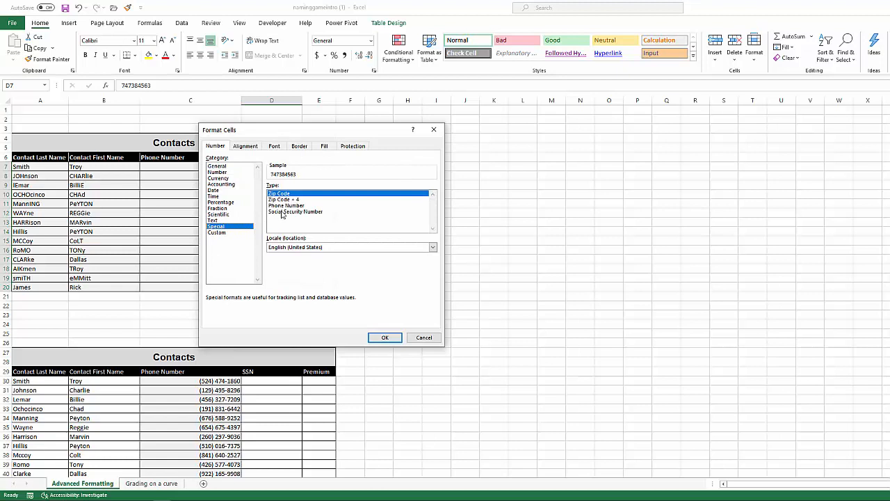
{"action": "left_click", "coordinate": [385, 337]}
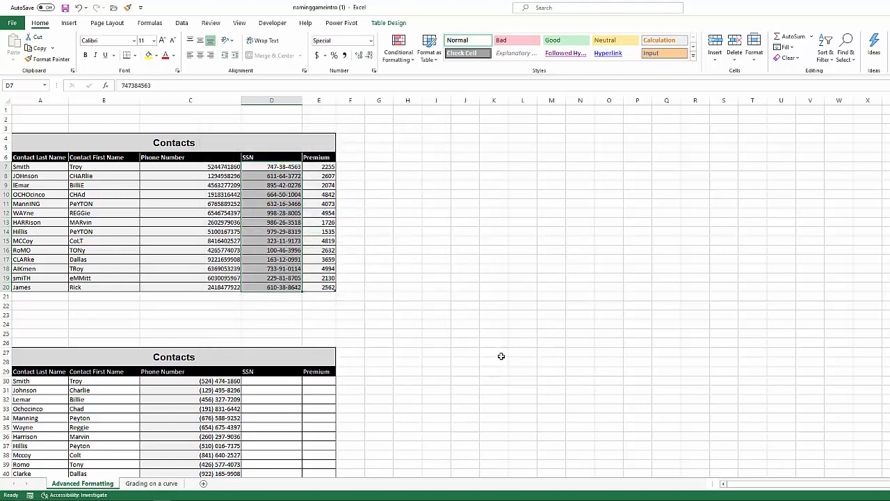
{"action": "mouse_move", "coordinate": [491, 367]}
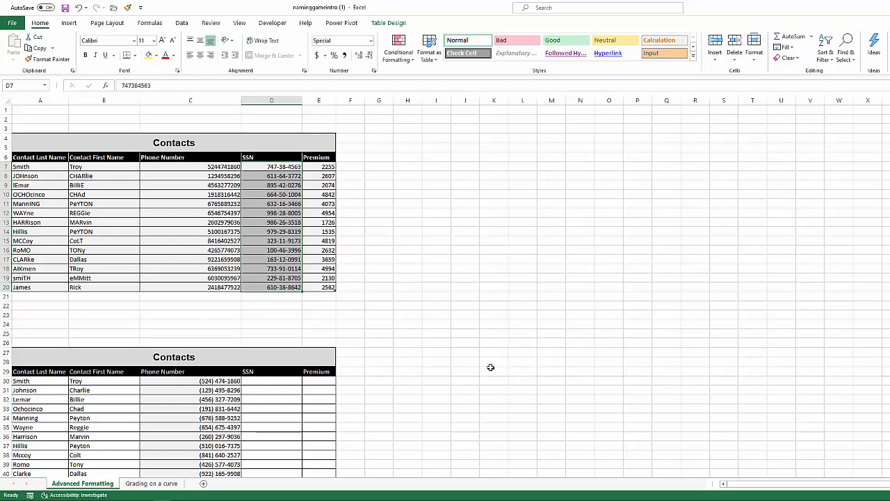
{"action": "left_click", "coordinate": [494, 367]}
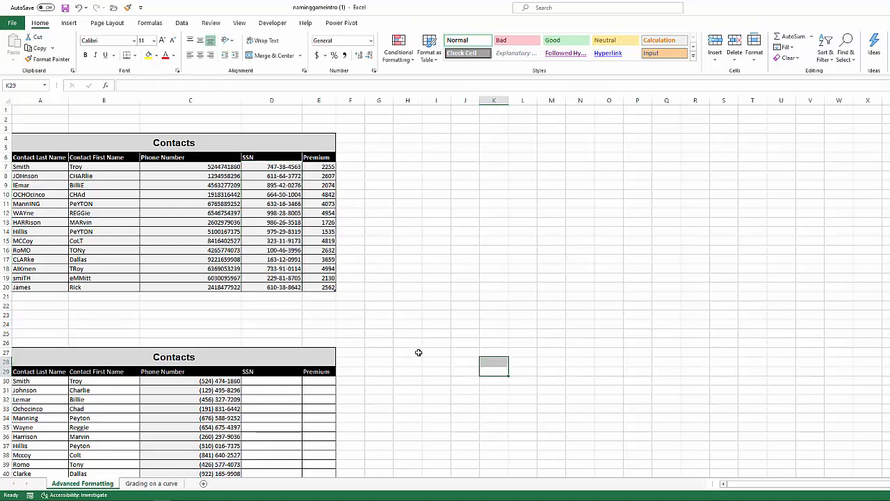
Step: Scroll down to the lower Contacts table's first SSN cell, D30
{"action": "scroll", "scroll_direction": "up", "scroll_amount": 3}
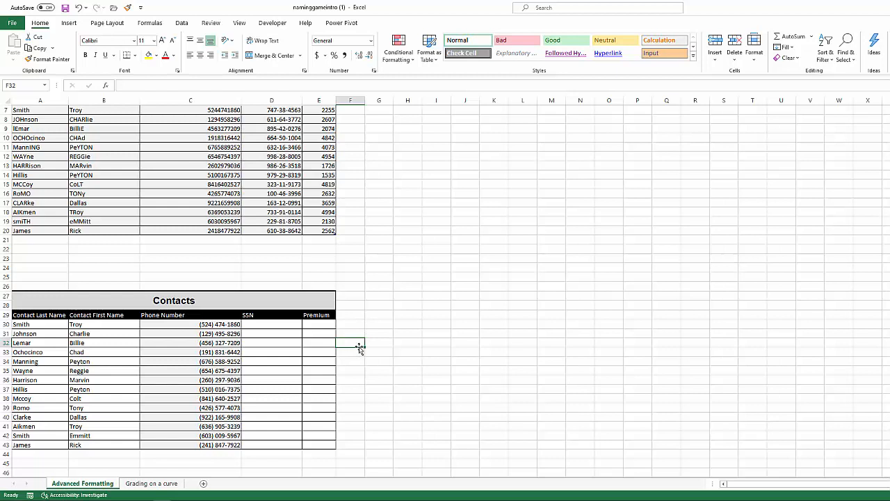
{"action": "mouse_move", "coordinate": [383, 300]}
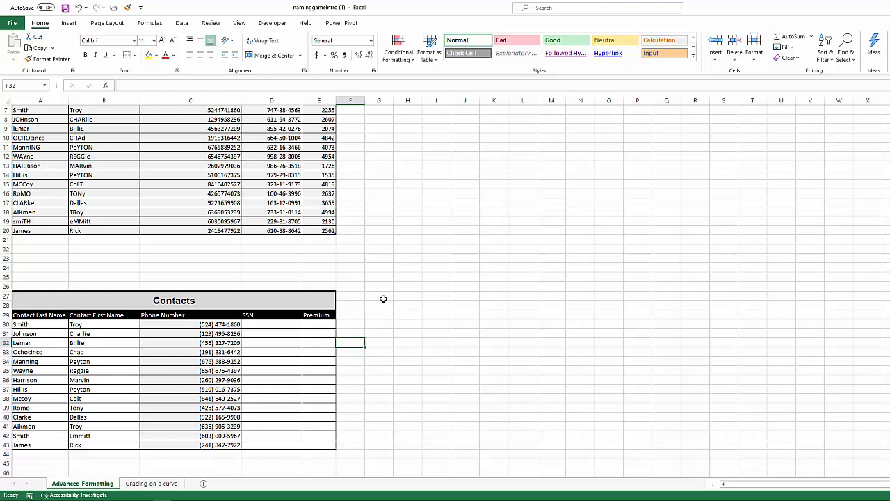
{"action": "mouse_move", "coordinate": [313, 308]}
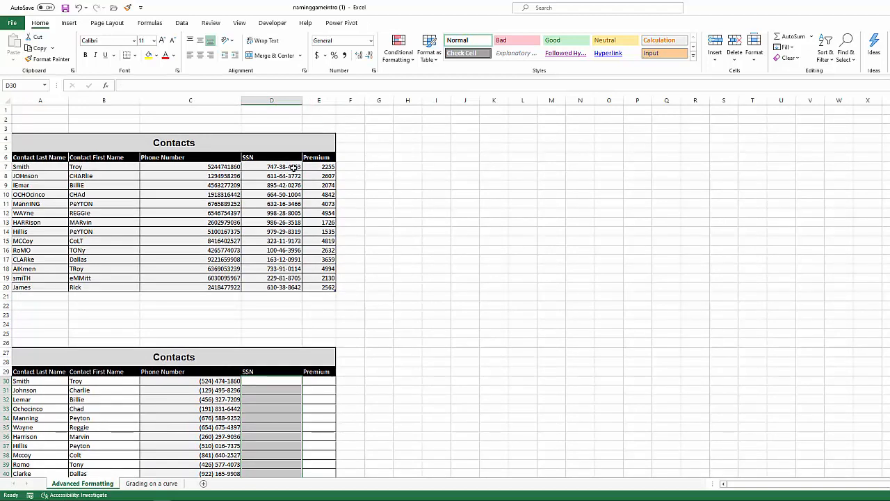
{"action": "scroll", "scroll_direction": "down", "scroll_amount": 3}
{"action": "type", "text": "="}
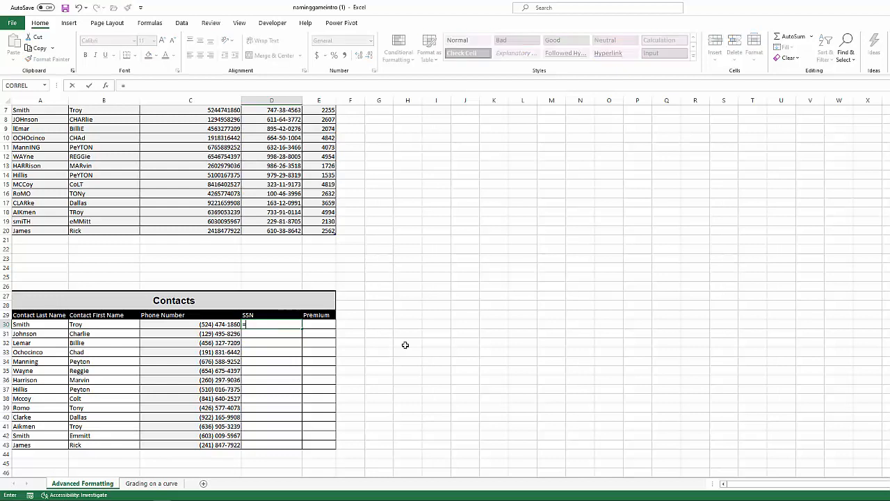
Step: Type =RIGHT(D7,4 in D30 to extract the last four SSN digits, 4563
{"action": "type", "text": "righ"}
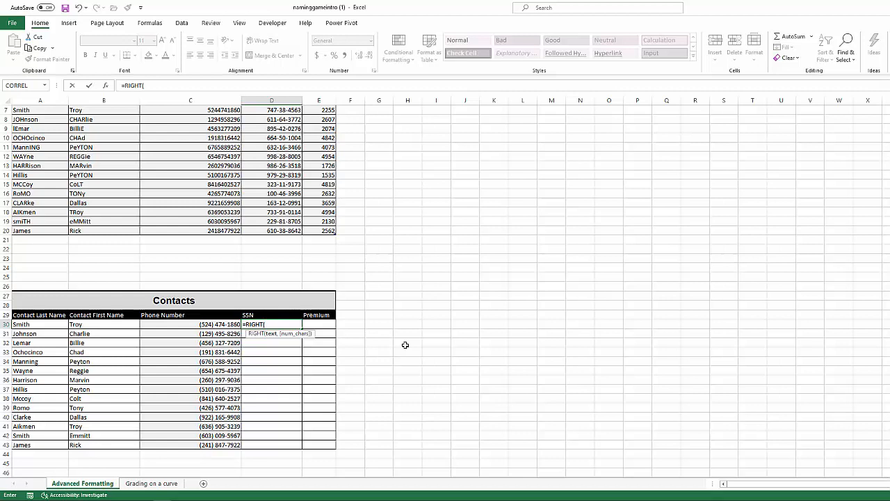
{"action": "mouse_move", "coordinate": [461, 351]}
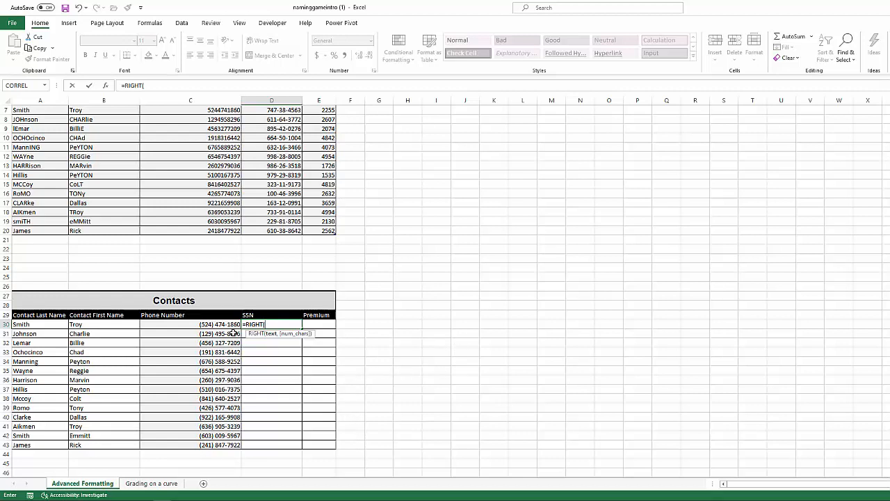
{"action": "scroll", "scroll_direction": "up", "scroll_amount": 3}
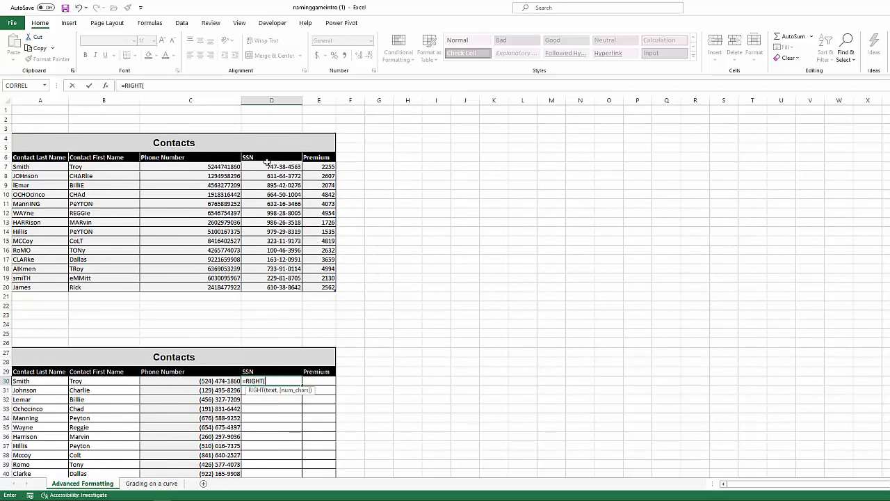
{"action": "left_click", "coordinate": [272, 167]}
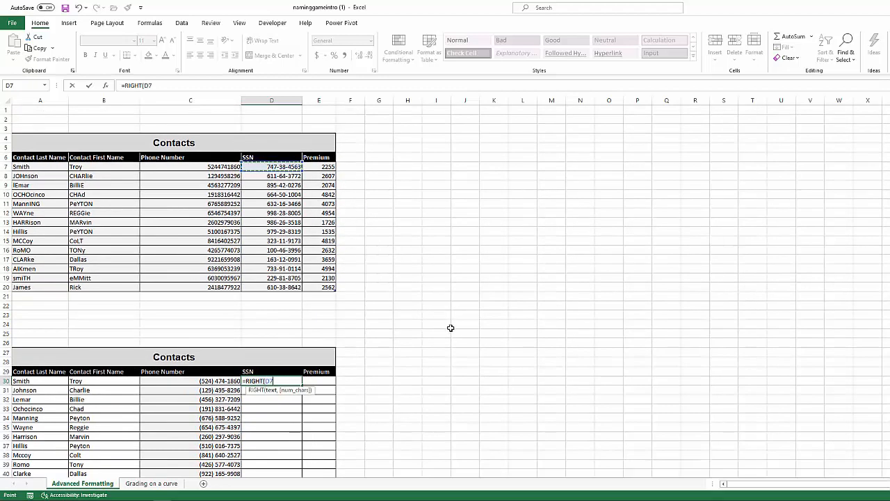
{"action": "type", "text": ","}
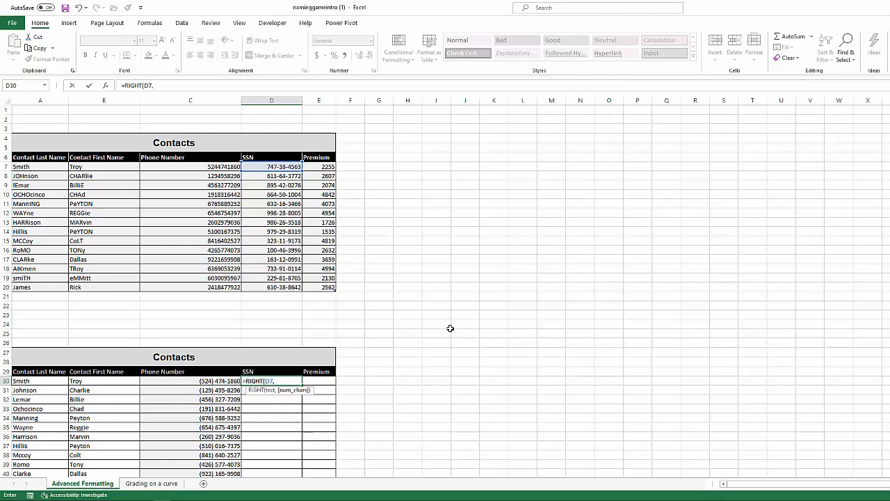
{"action": "type", "text": "4"}
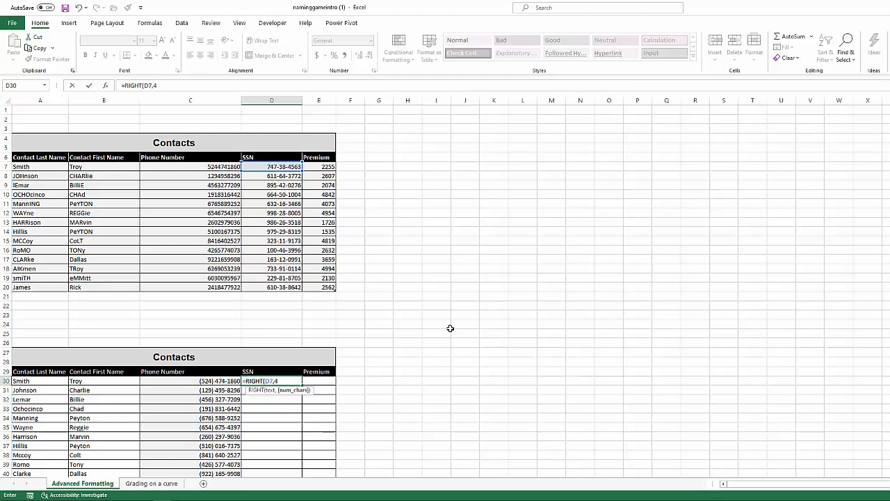
{"action": "mouse_move", "coordinate": [408, 261]}
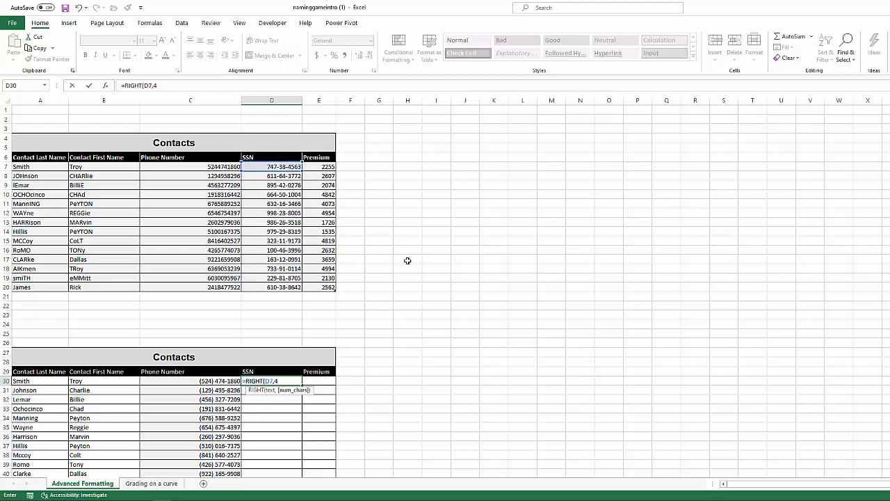
{"action": "mouse_move", "coordinate": [311, 172]}
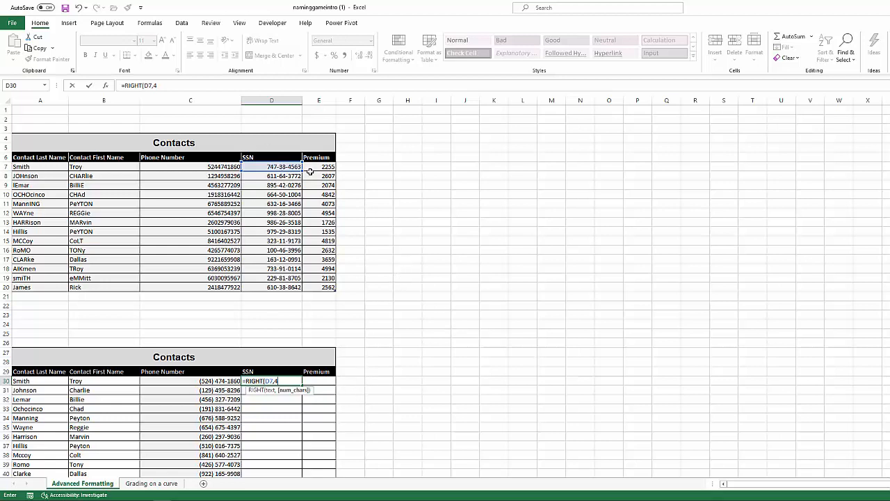
{"action": "mouse_move", "coordinate": [346, 271]}
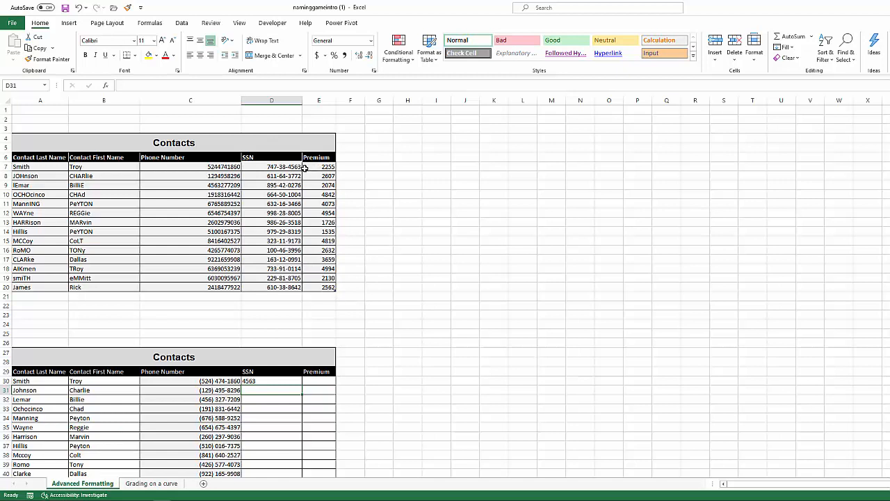
{"action": "mouse_move", "coordinate": [296, 387]}
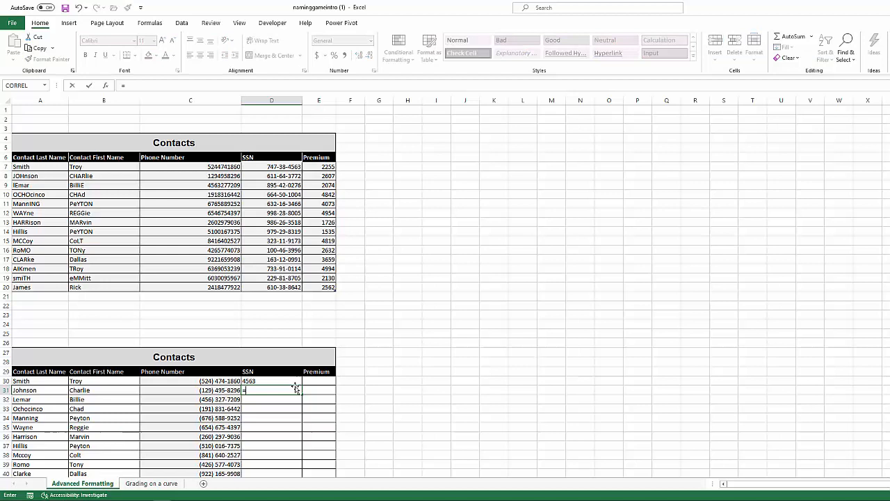
Step: Enter =LEFT(D8,3) in D31, returning Charlie's first three SSN digits, 611
{"action": "type", "text": "=LEFT("}
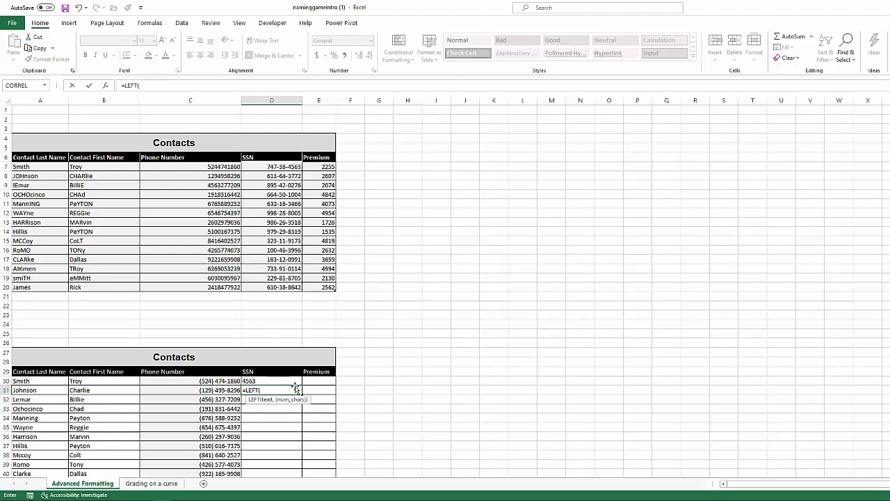
{"action": "mouse_move", "coordinate": [298, 343]}
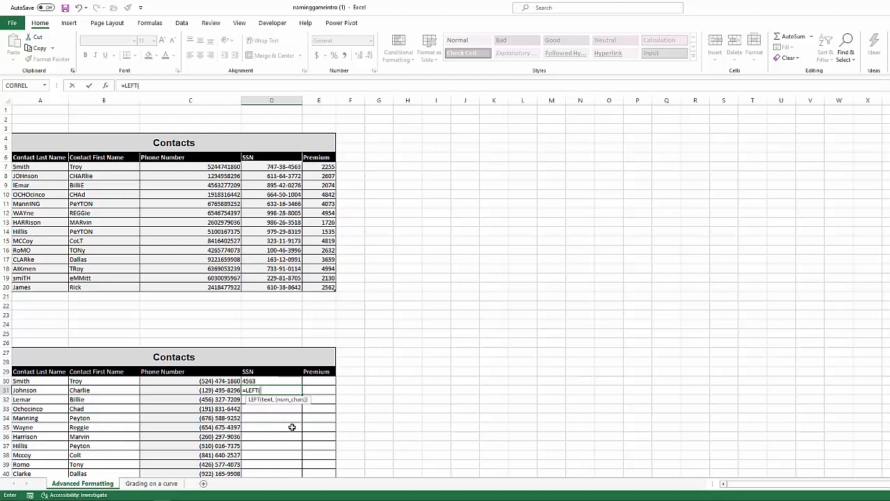
{"action": "mouse_move", "coordinate": [282, 175]}
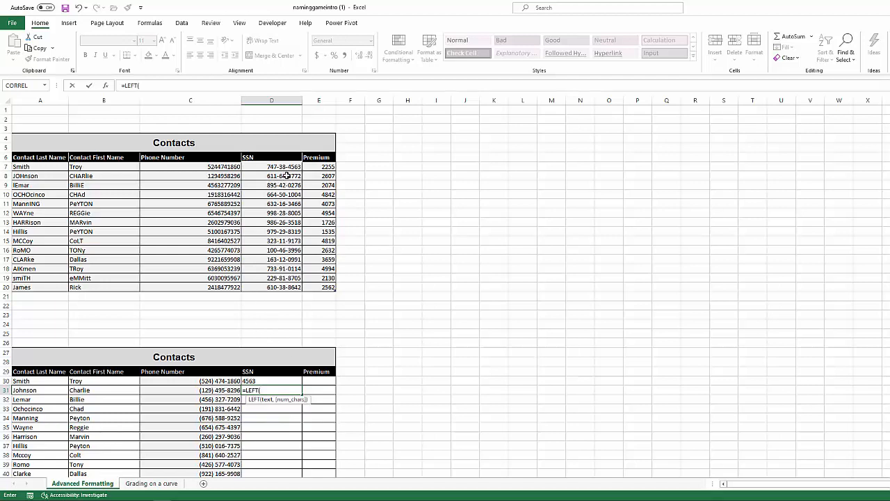
{"action": "left_click", "coordinate": [271, 176]}
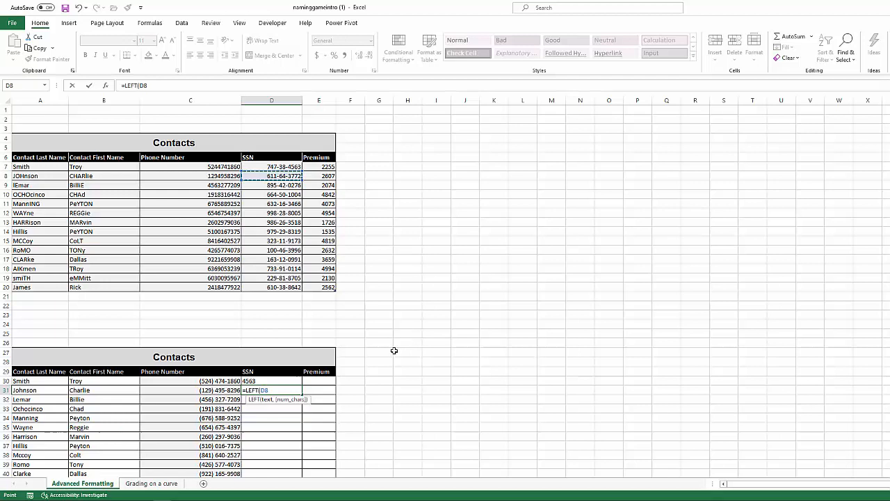
{"action": "type", "text": ","}
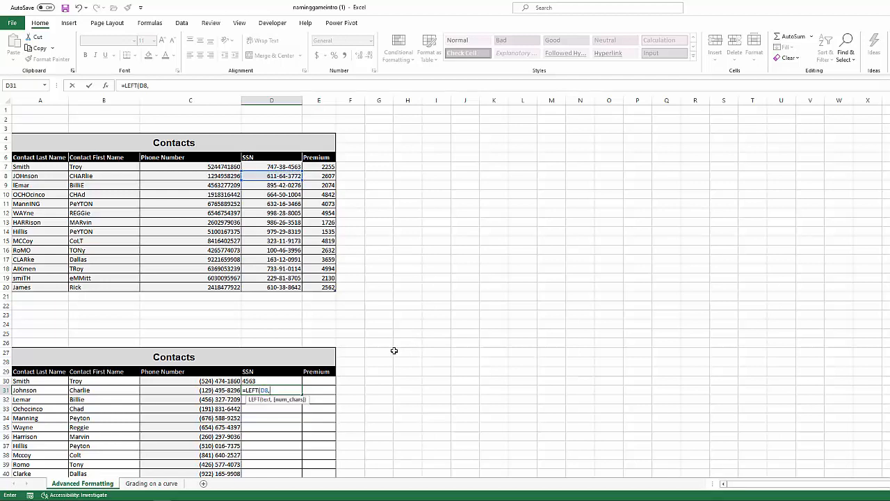
{"action": "type", "text": "3)"}
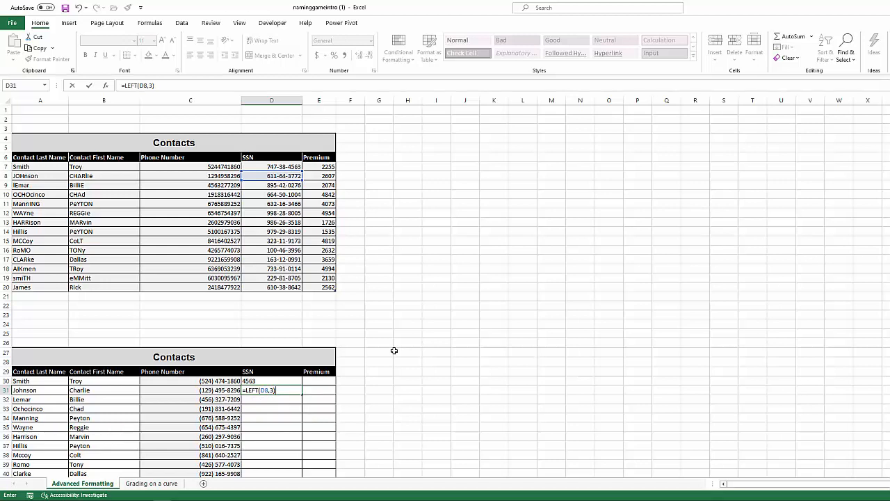
{"action": "key", "text": "Return"}
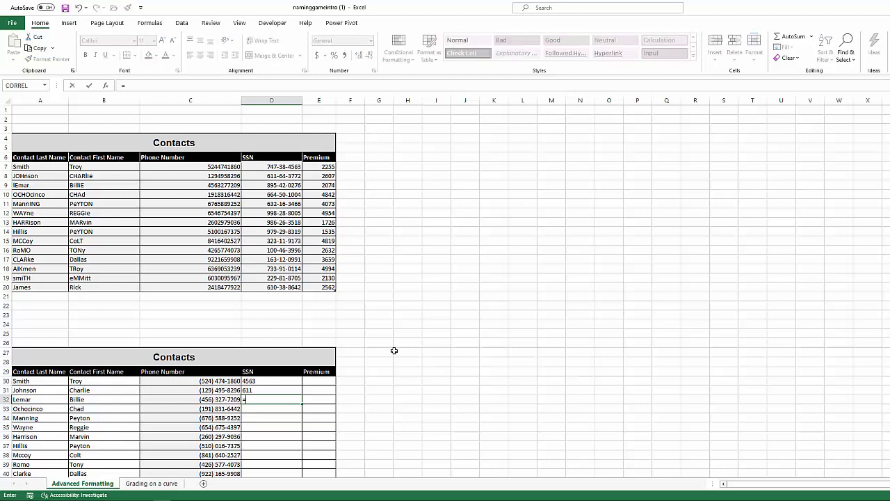
Step: Abandon the MID formula in D32 and type =MID(B8,2,3) in B24 instead
{"action": "type", "text": "=MID("}
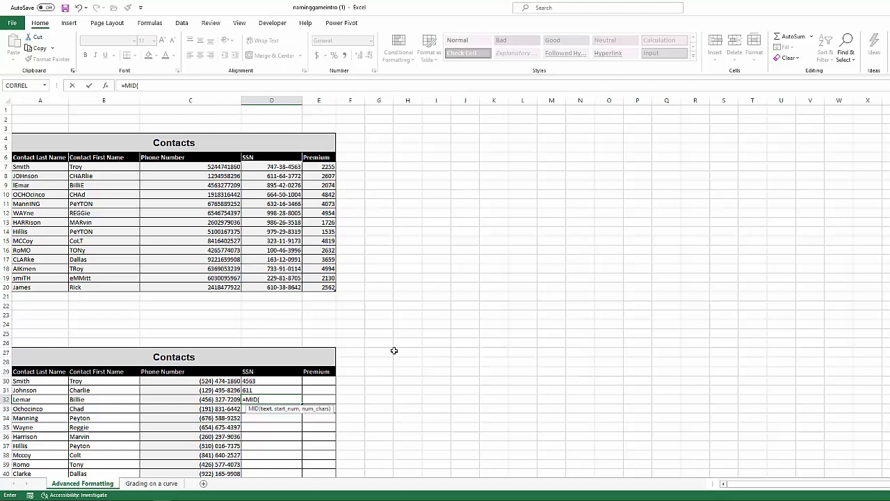
{"action": "key", "text": "Escape"}
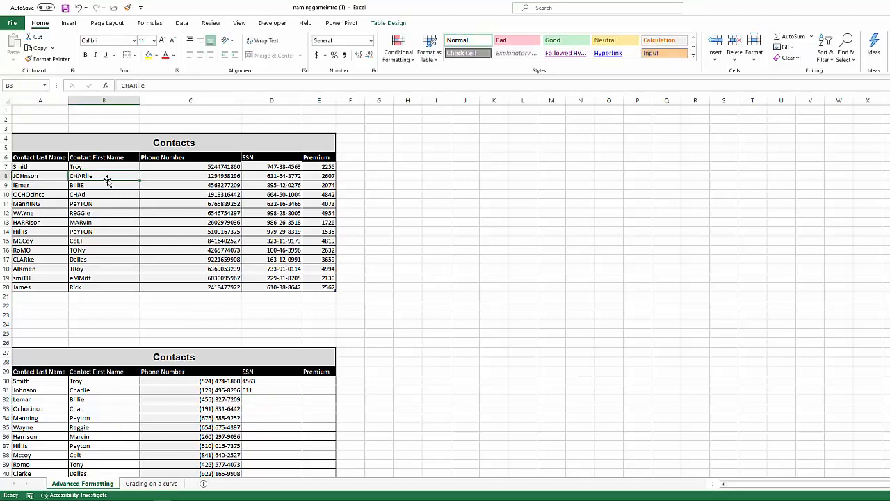
{"action": "mouse_move", "coordinate": [75, 299]}
{"action": "type", "text": "="}
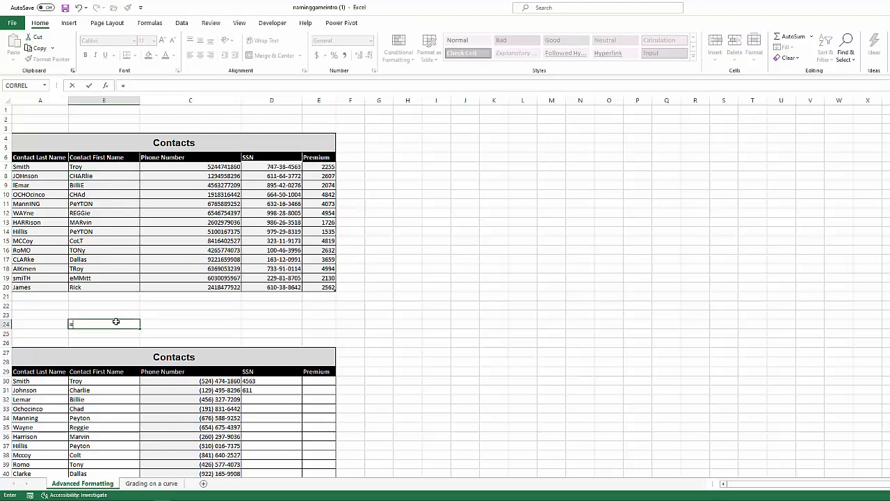
{"action": "type", "text": "MID("}
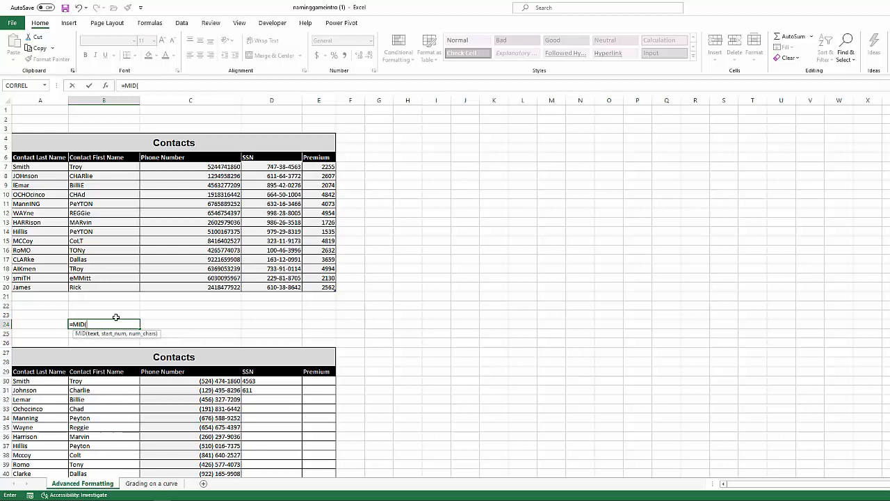
{"action": "mouse_move", "coordinate": [125, 243]}
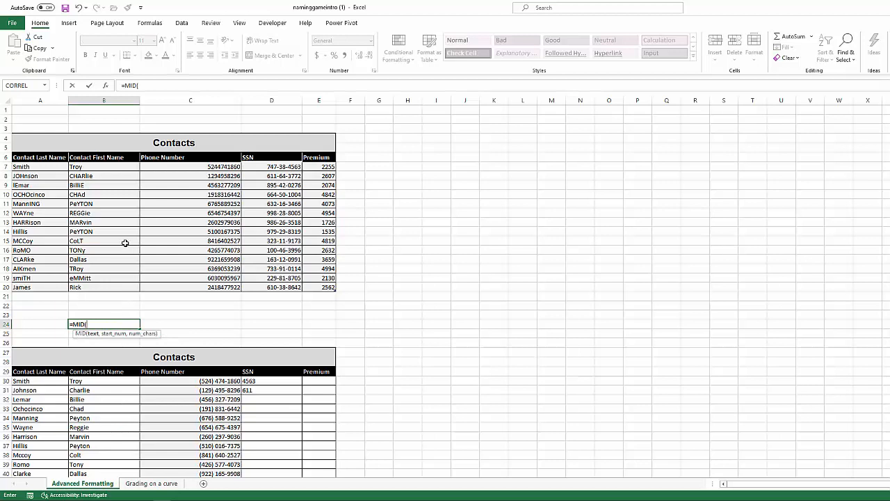
{"action": "mouse_move", "coordinate": [108, 175]}
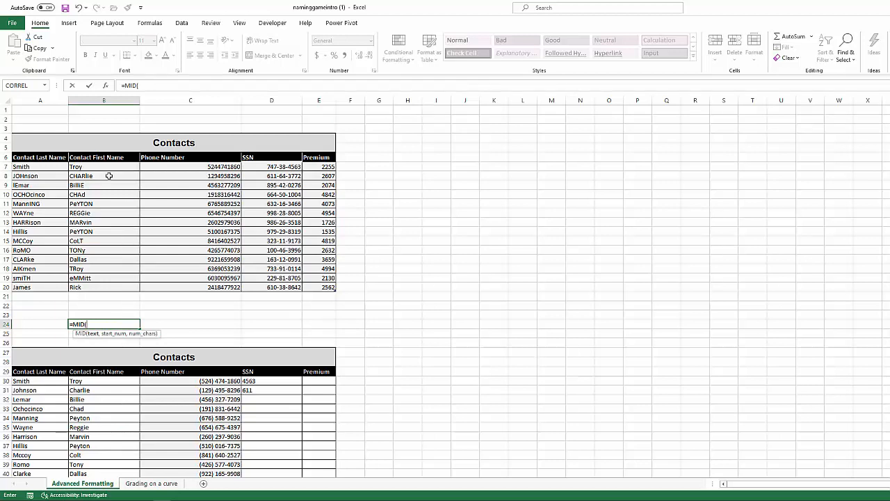
{"action": "left_click", "coordinate": [103, 175]}
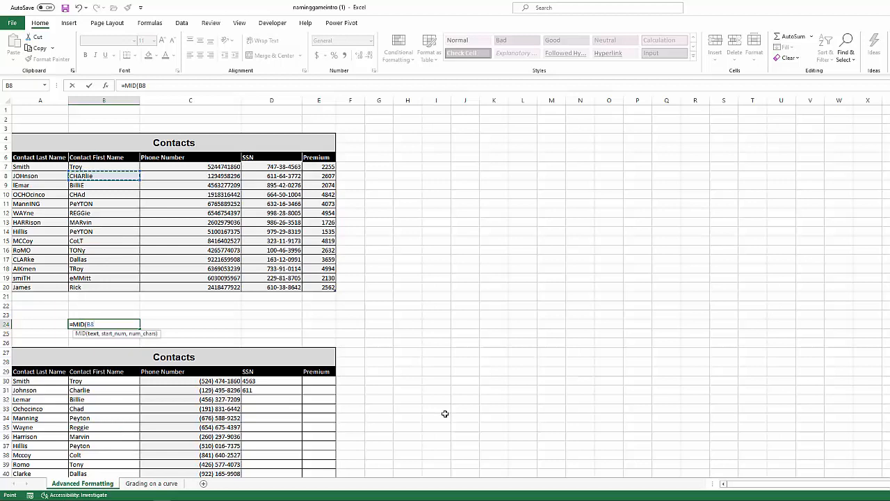
{"action": "type", "text": ","}
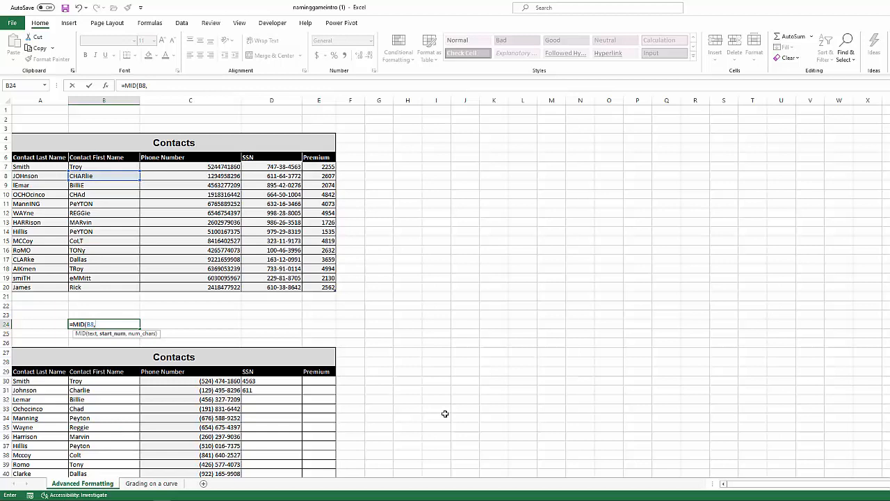
{"action": "type", "text": "2"}
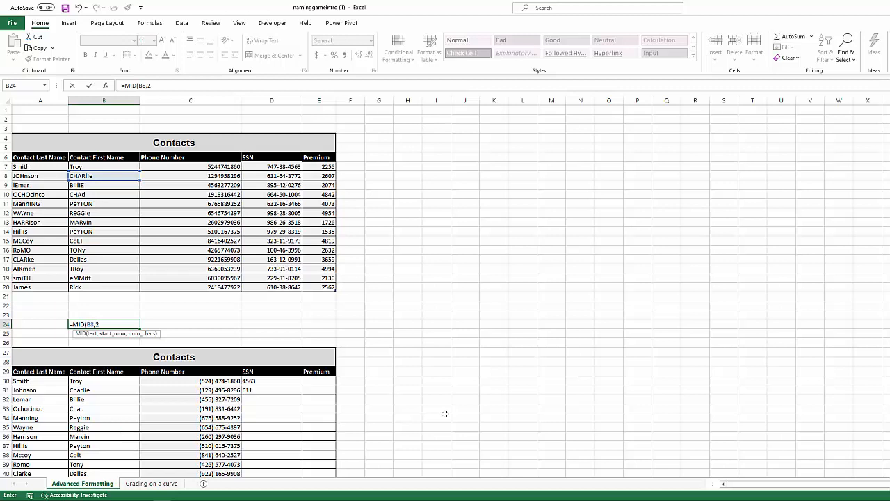
{"action": "mouse_move", "coordinate": [317, 404]}
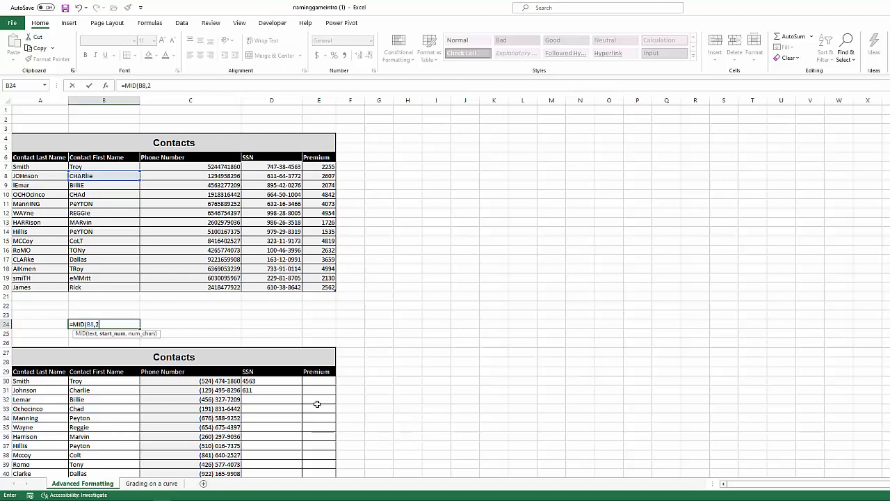
{"action": "type", "text": ","}
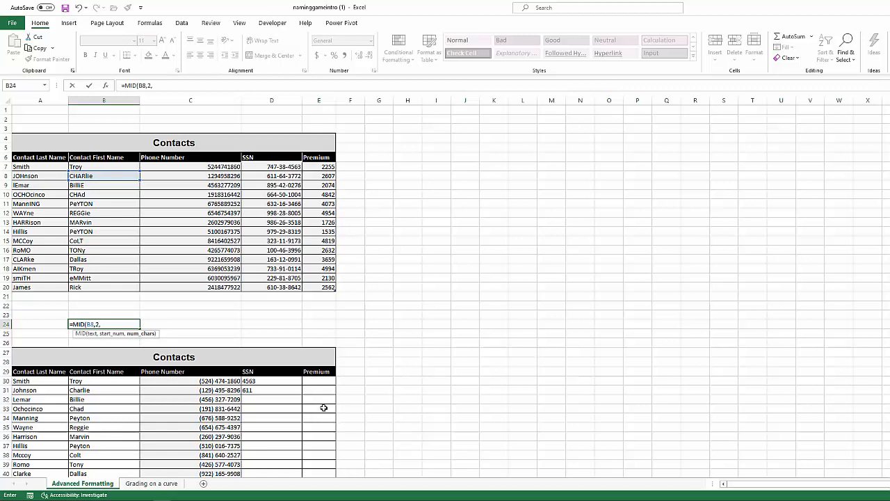
{"action": "mouse_move", "coordinate": [96, 335]}
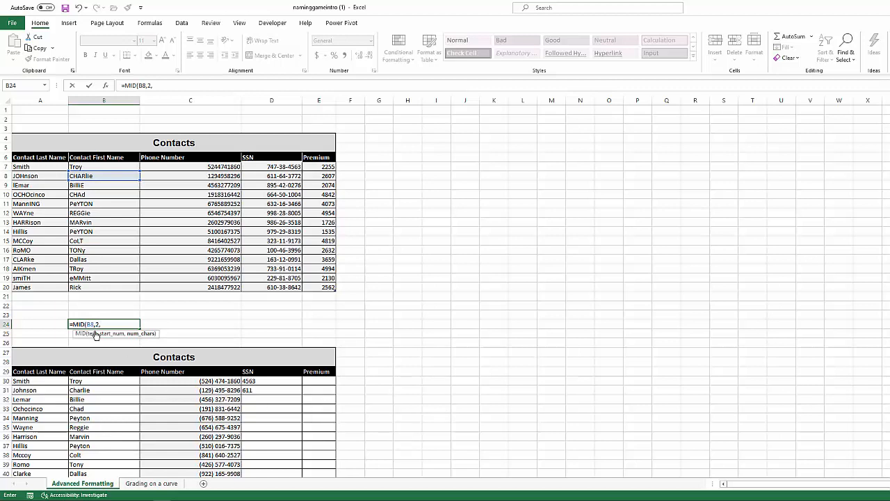
{"action": "mouse_move", "coordinate": [225, 343]}
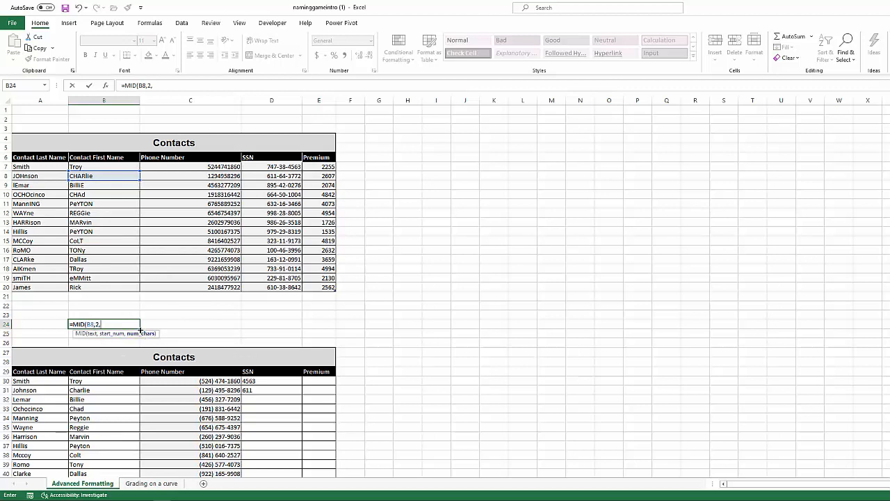
{"action": "type", "text": "3"}
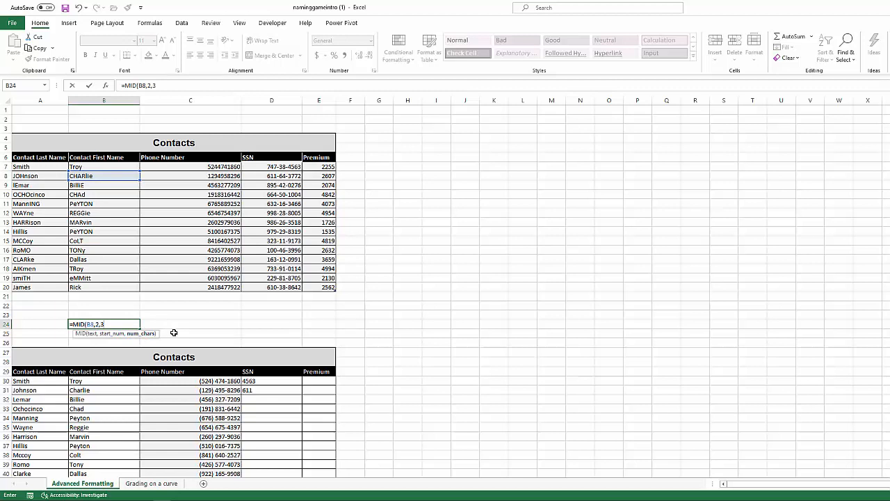
{"action": "type", "text": ")"}
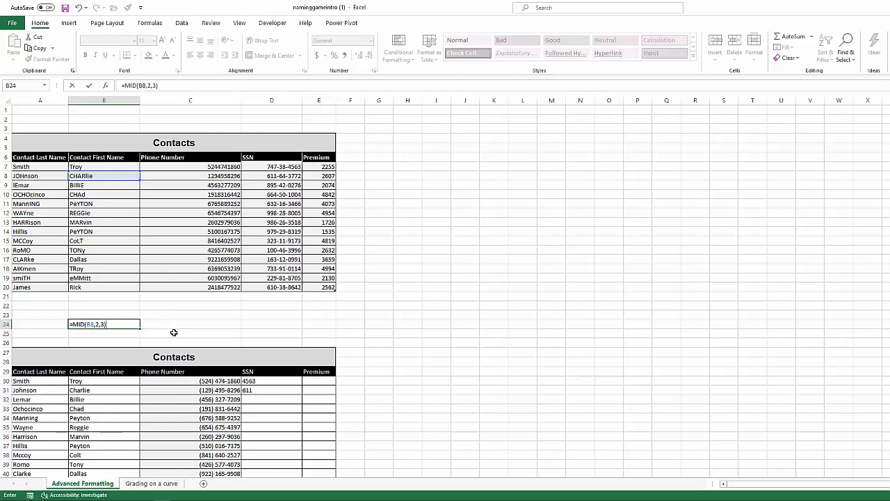
Step: Commit =MID(B8,2,3) in B24, which returns HAR from Charlie
{"action": "key", "text": "Return"}
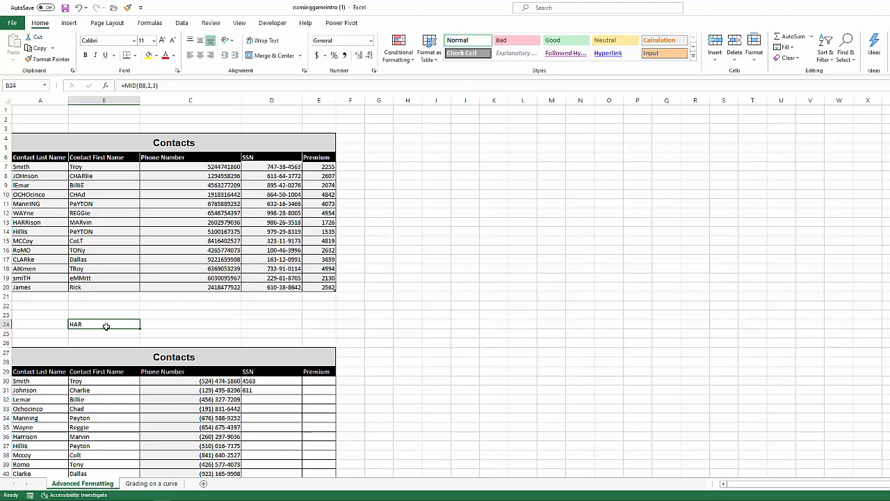
{"action": "mouse_move", "coordinate": [120, 321]}
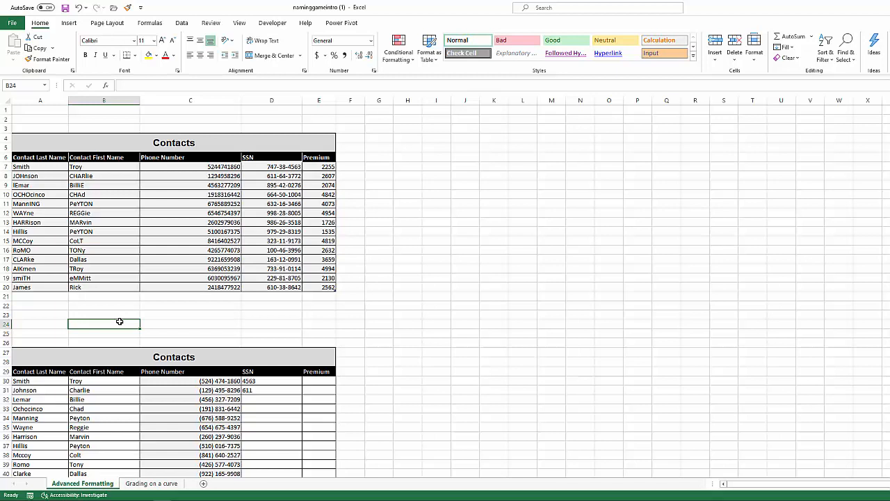
{"action": "left_click", "coordinate": [271, 381]}
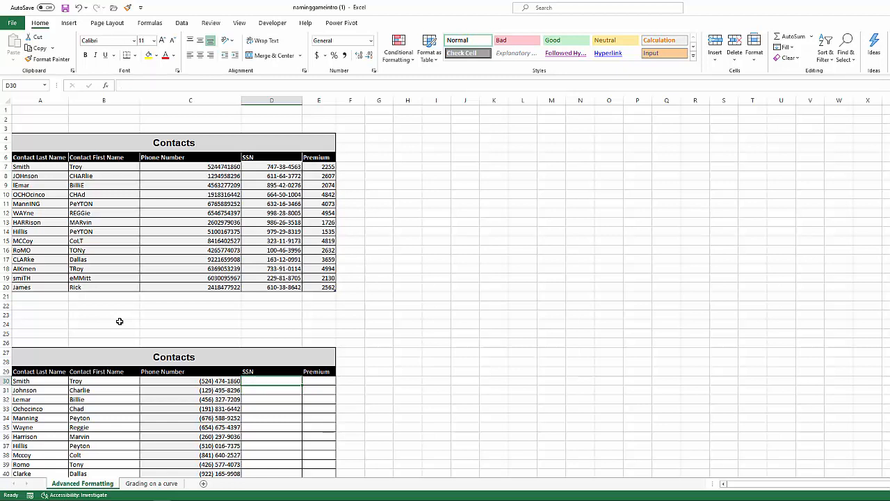
{"action": "left_click", "coordinate": [350, 332]}
{"action": "type", "text": "&"}
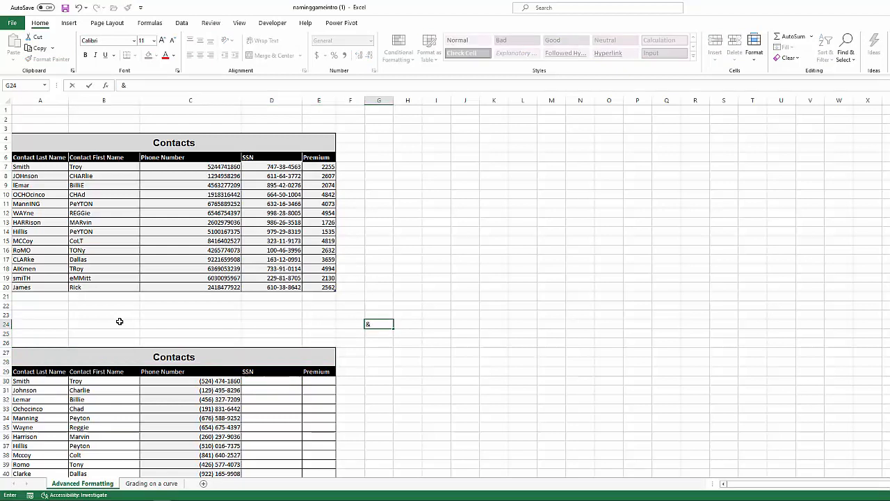
{"action": "key", "text": "Return"}
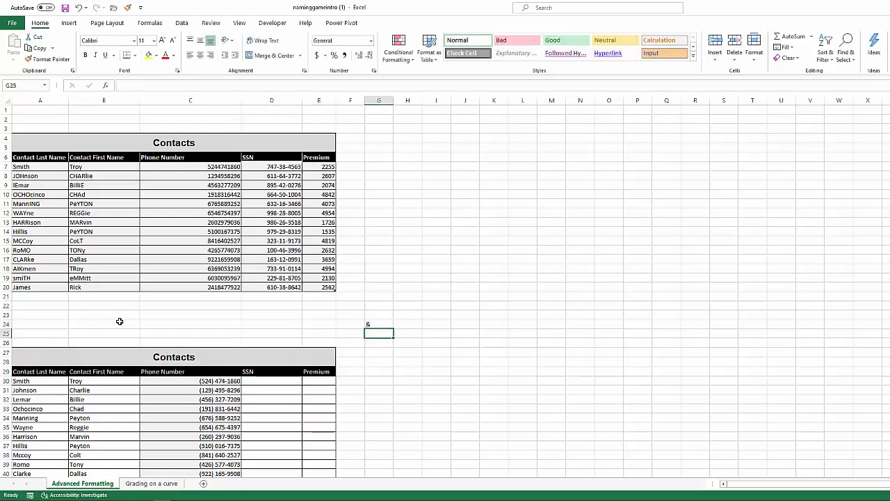
{"action": "type", "text": "=con"}
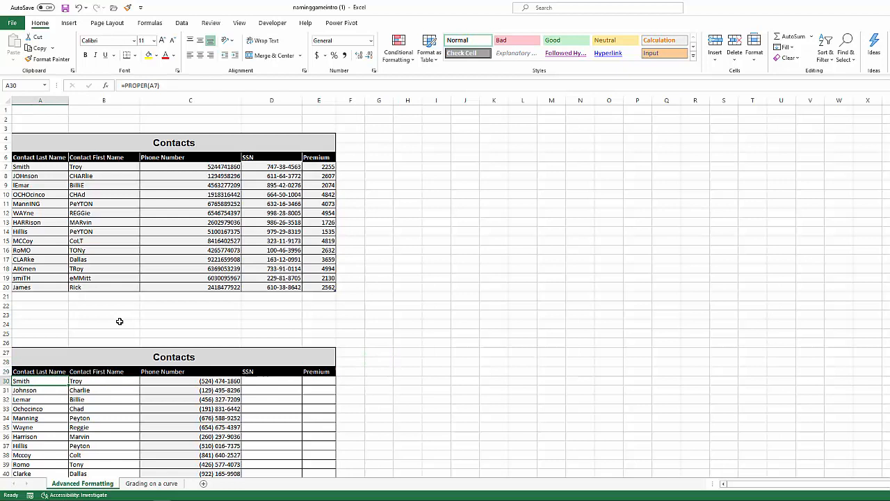
{"action": "left_click", "coordinate": [451, 381]}
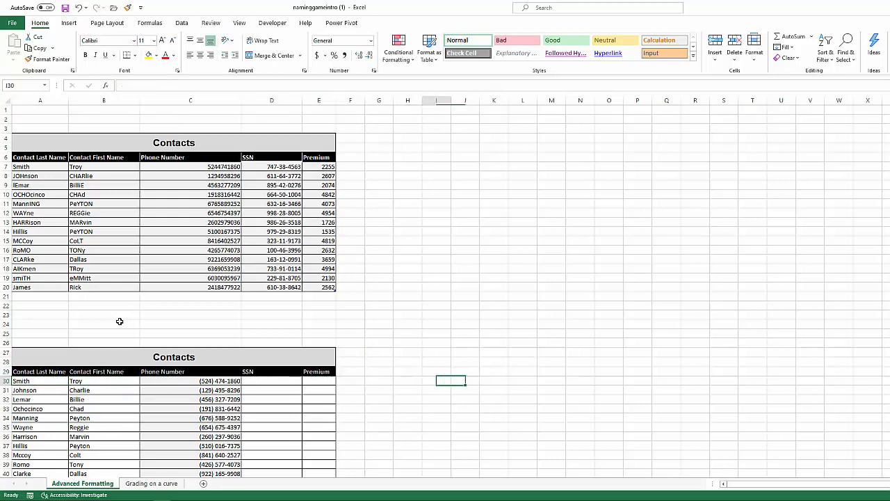
{"action": "left_click", "coordinate": [407, 381]}
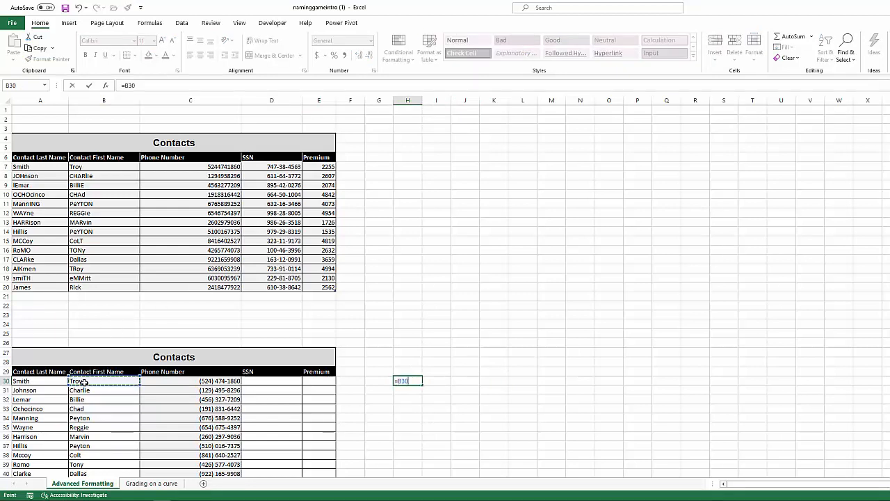
{"action": "type", "text": "+"}
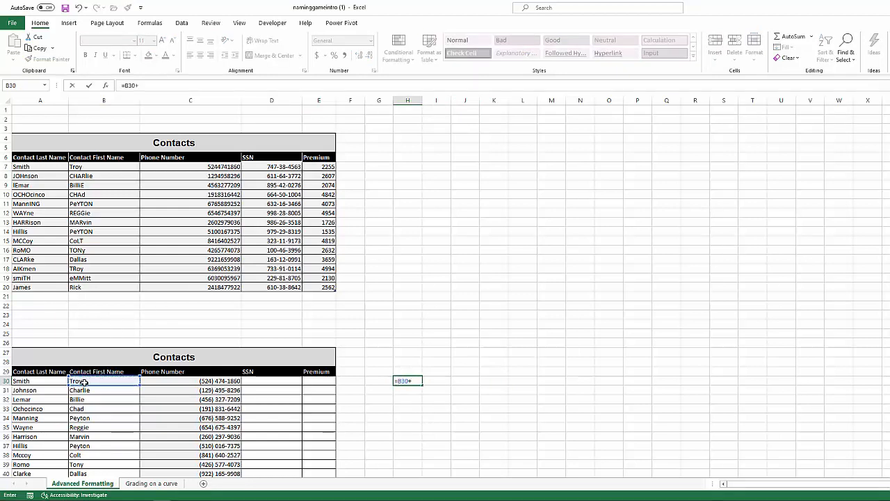
{"action": "left_click", "coordinate": [39, 381]}
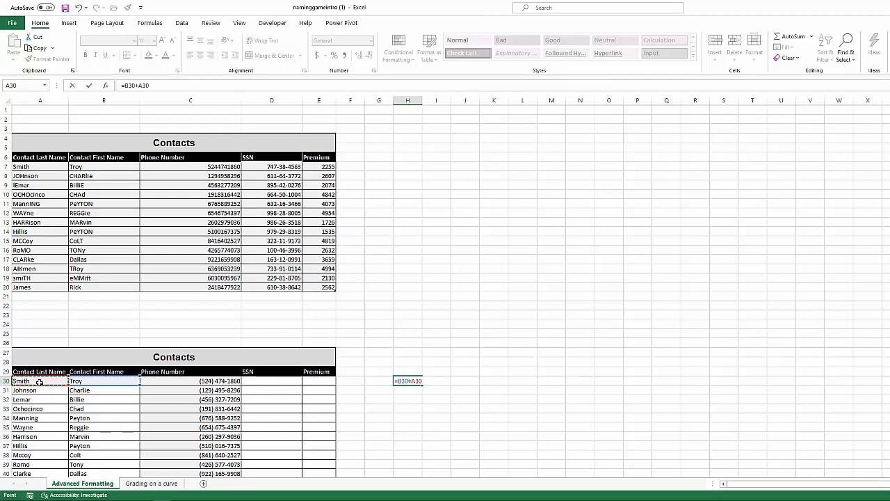
{"action": "type", "text": "&"}
{"action": "key", "text": "Return"}
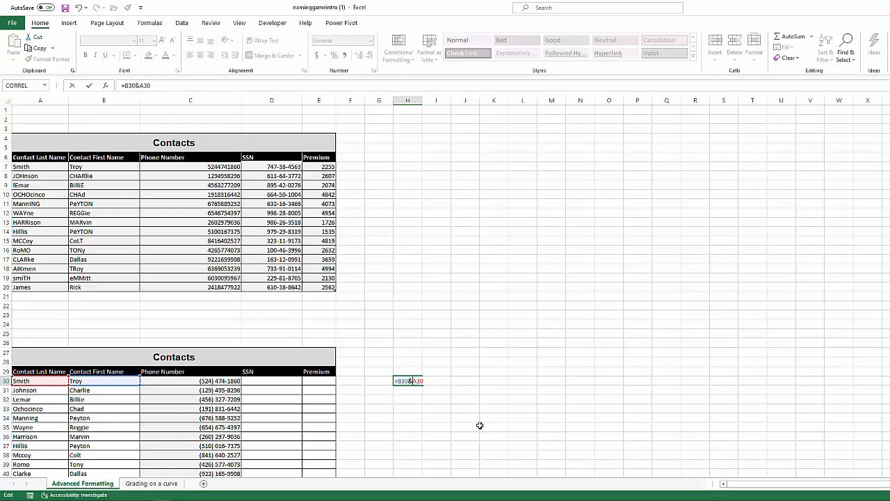
{"action": "key", "text": "Return"}
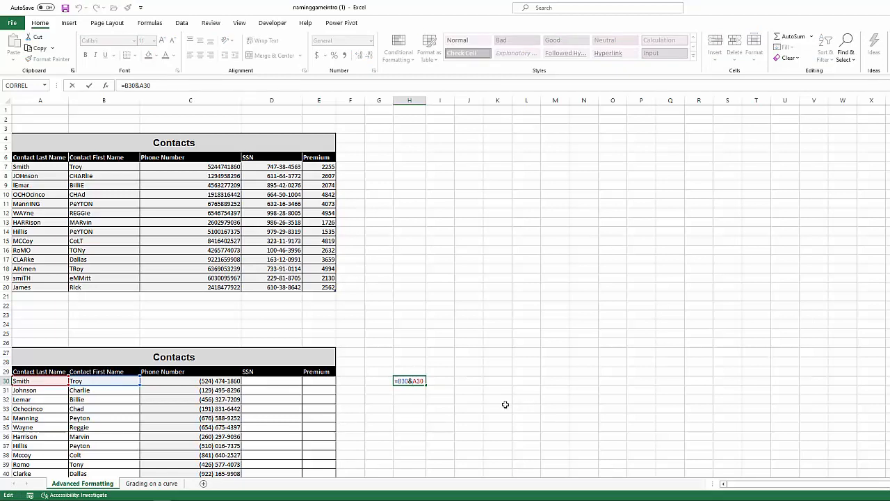
{"action": "type", "text": "\""}
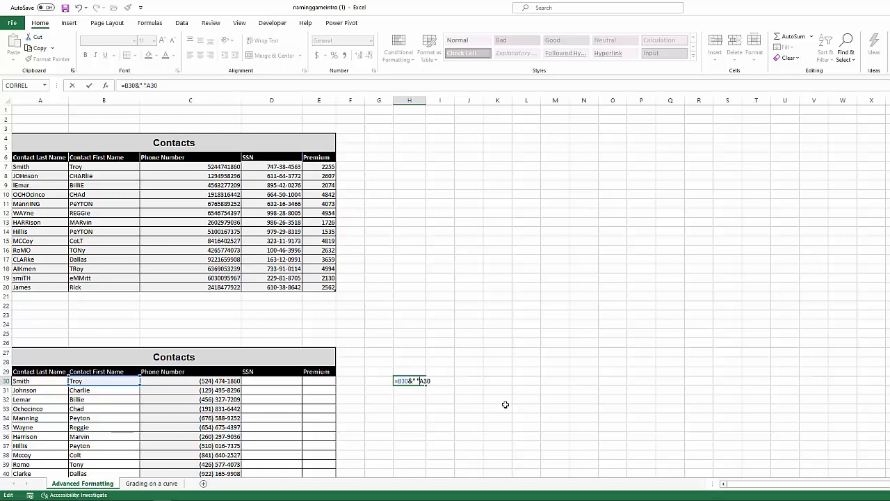
{"action": "type", "text": "&"}
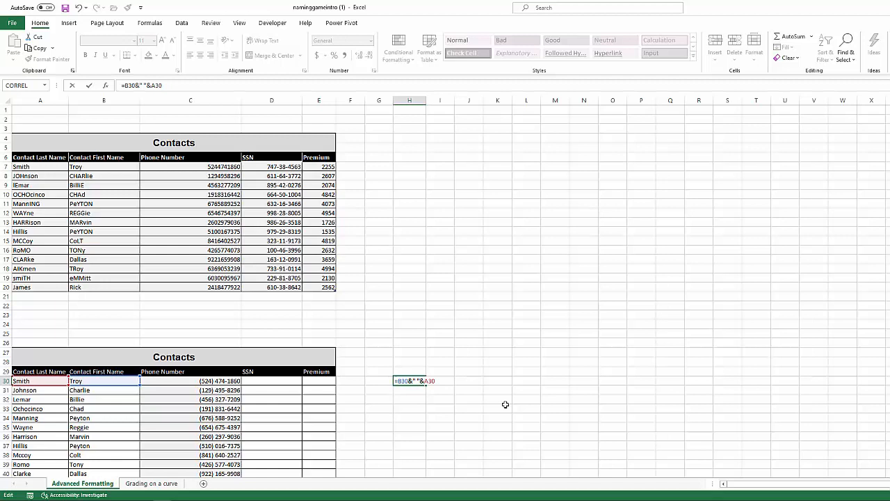
{"action": "key", "text": "Return"}
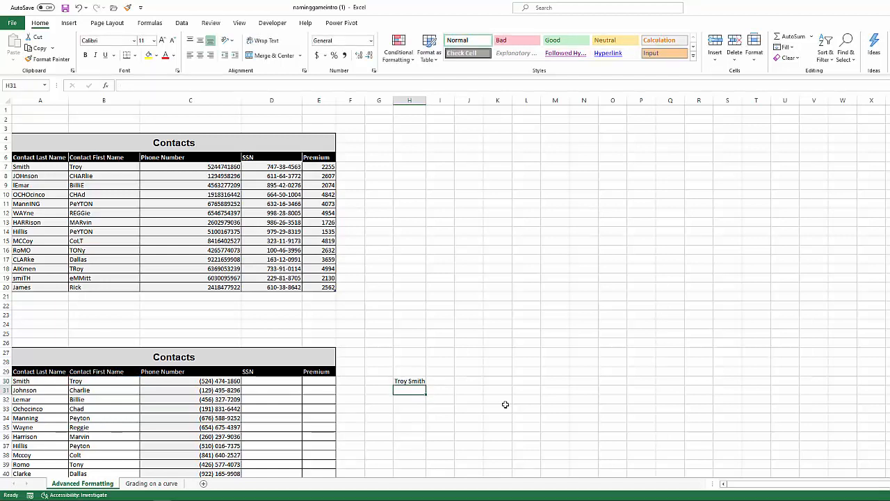
{"action": "mouse_move", "coordinate": [429, 378]}
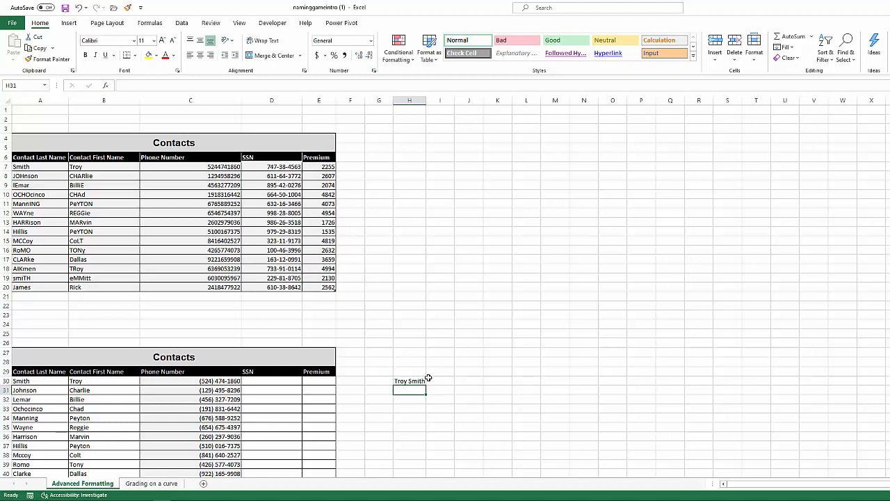
{"action": "type", "text": "=B30&\" \"&A30"}
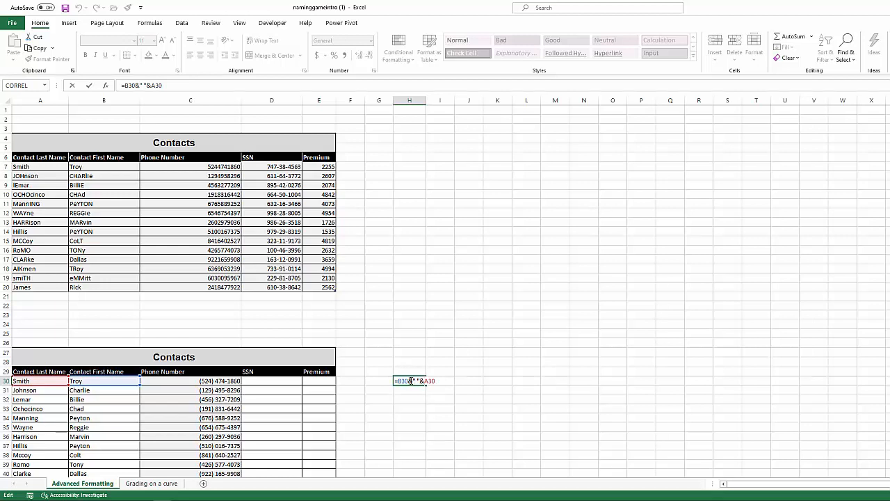
{"action": "mouse_move", "coordinate": [561, 432]}
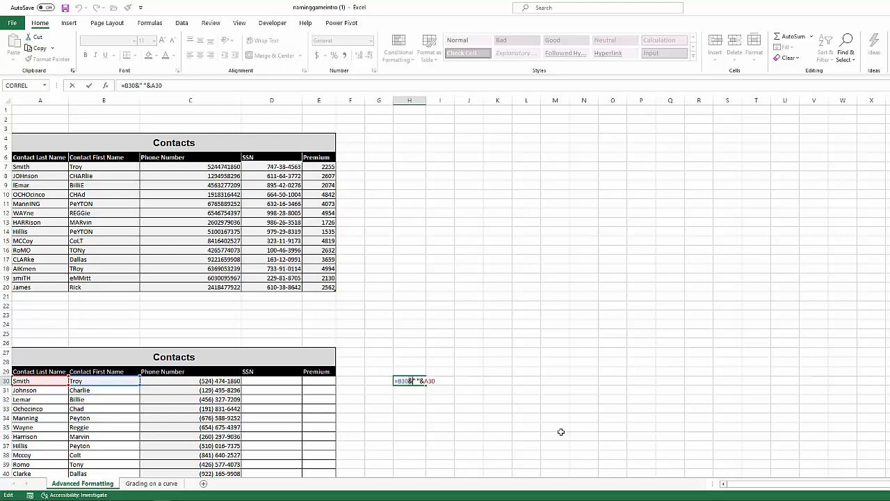
{"action": "key", "text": "Return"}
{"action": "type", "text": "="}
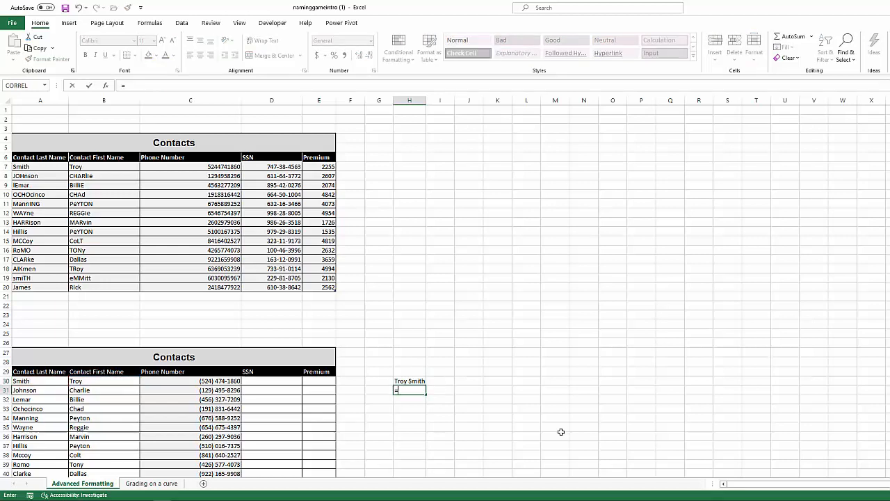
{"action": "type", "text": "con"}
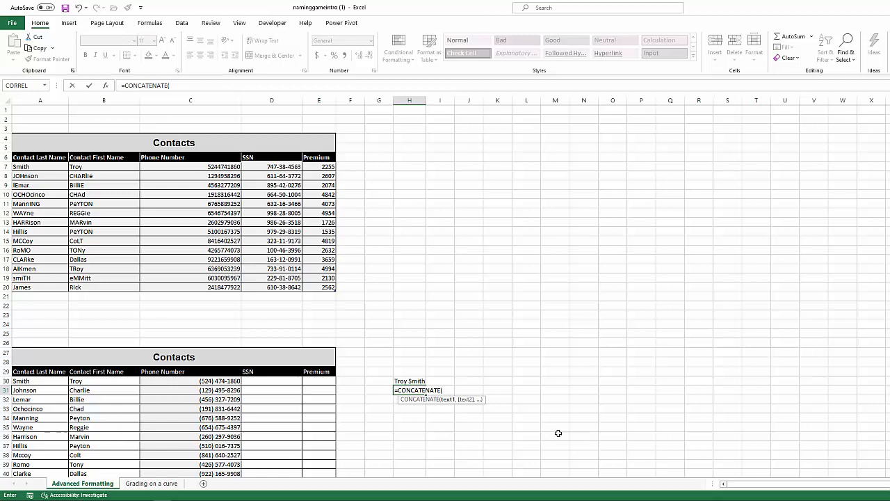
{"action": "left_click", "coordinate": [104, 380]}
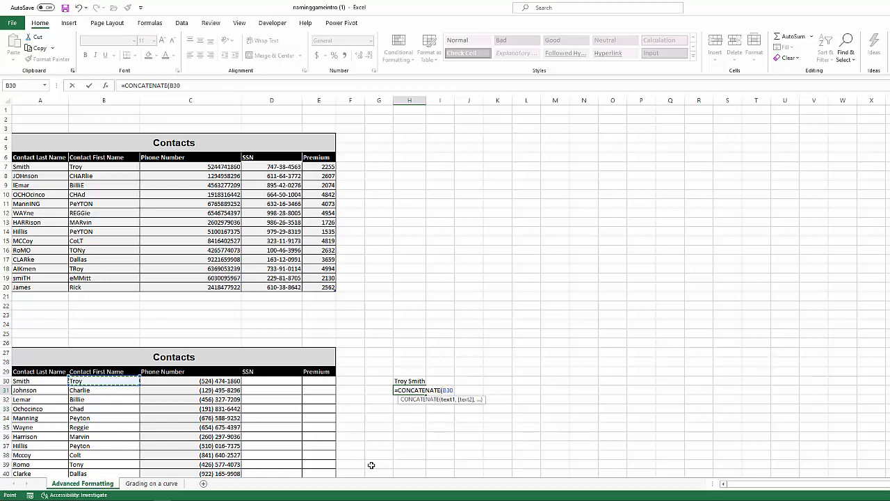
{"action": "type", "text": ","}
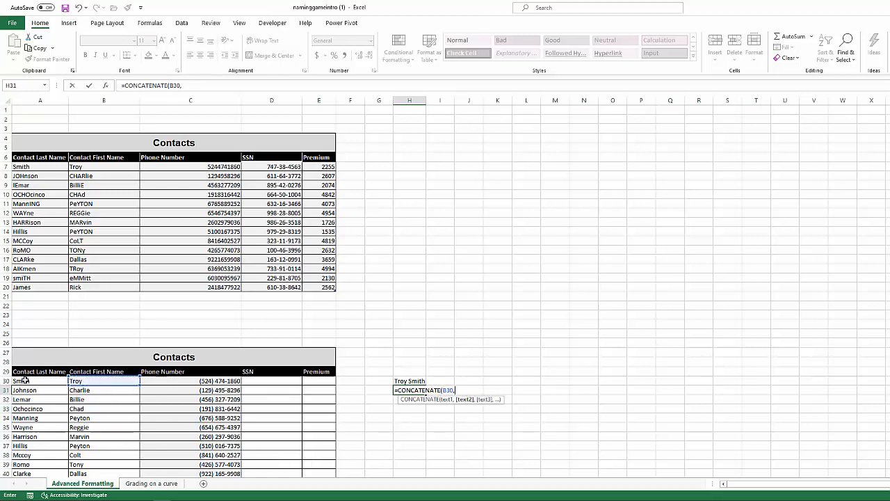
{"action": "left_click", "coordinate": [39, 380]}
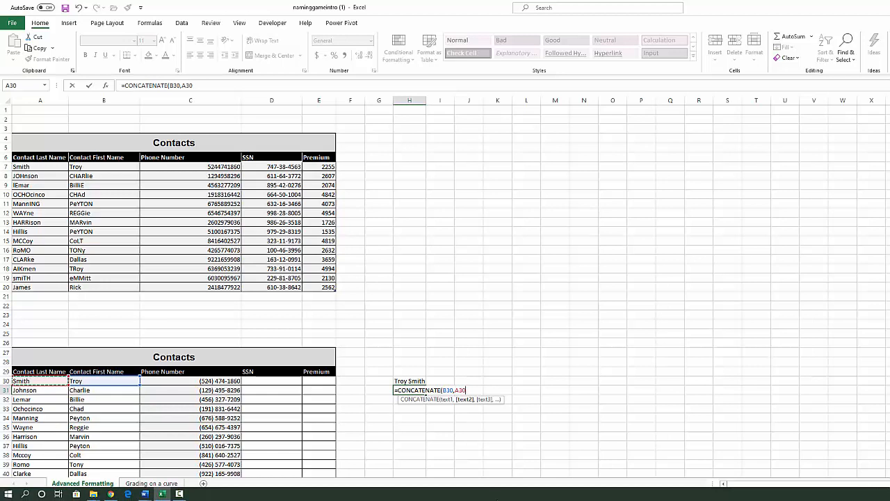
{"action": "key", "text": "Return"}
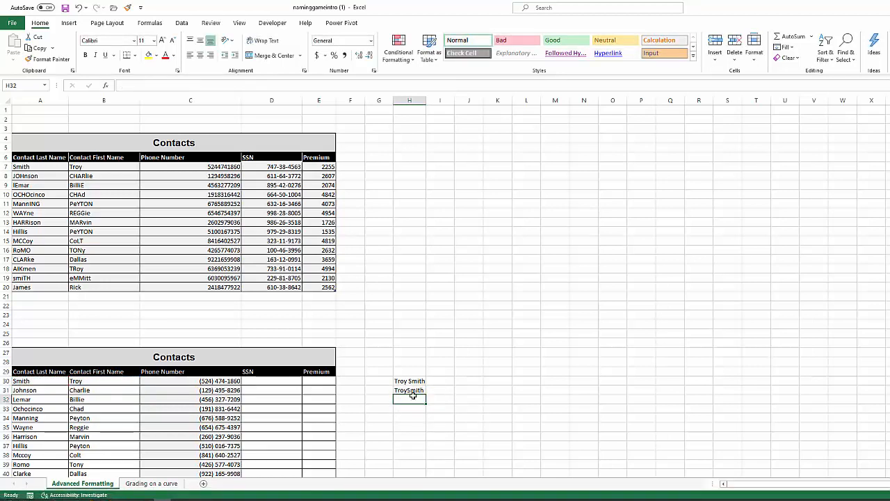
{"action": "type", "text": "=CONCATENATE(B30,A30)"}
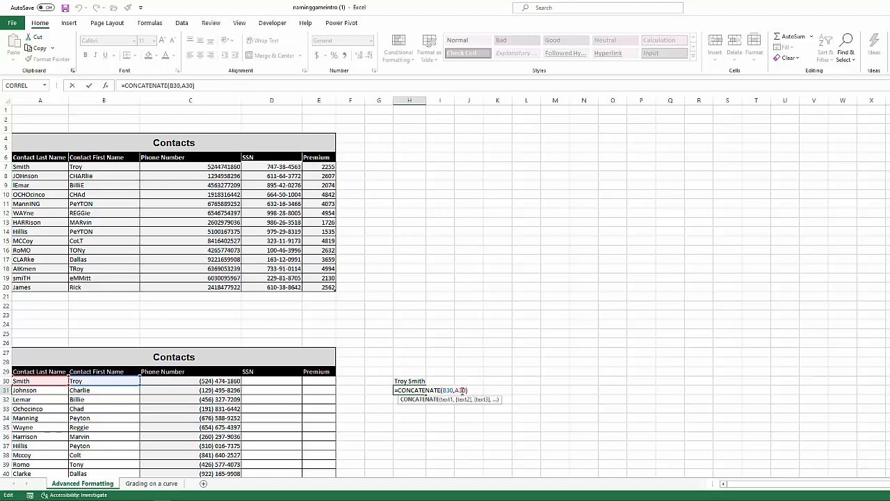
{"action": "key", "text": "Return"}
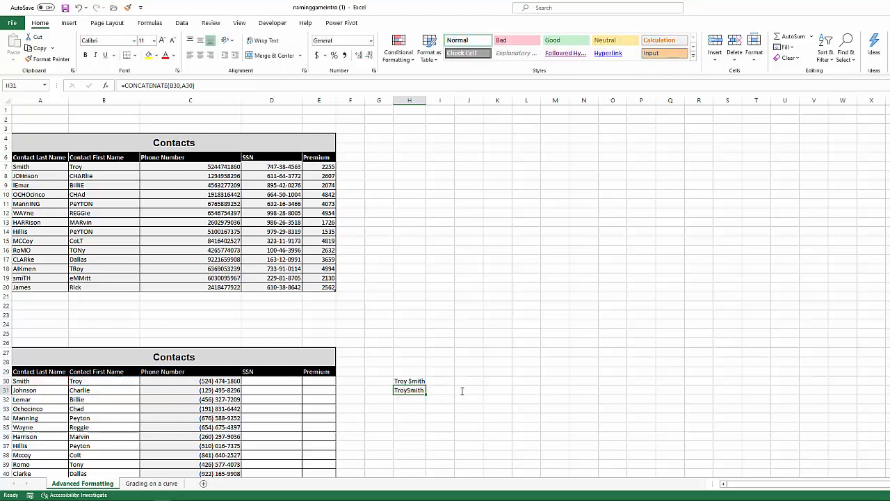